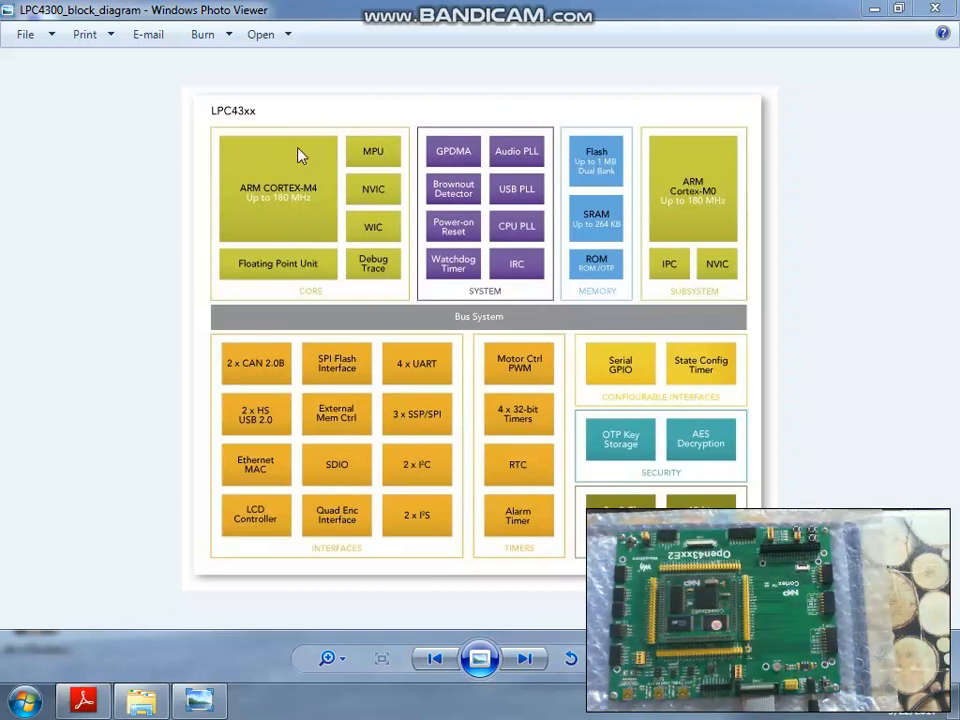
{"action": "mouse_move", "coordinate": [667, 140]}
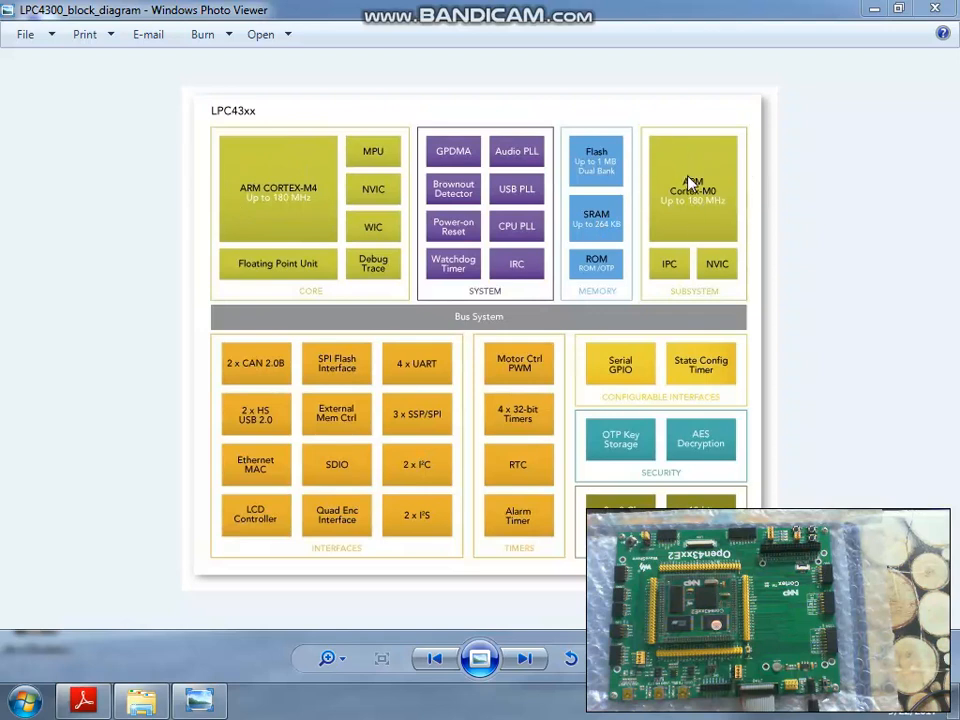
{"action": "mouse_move", "coordinate": [365, 175]}
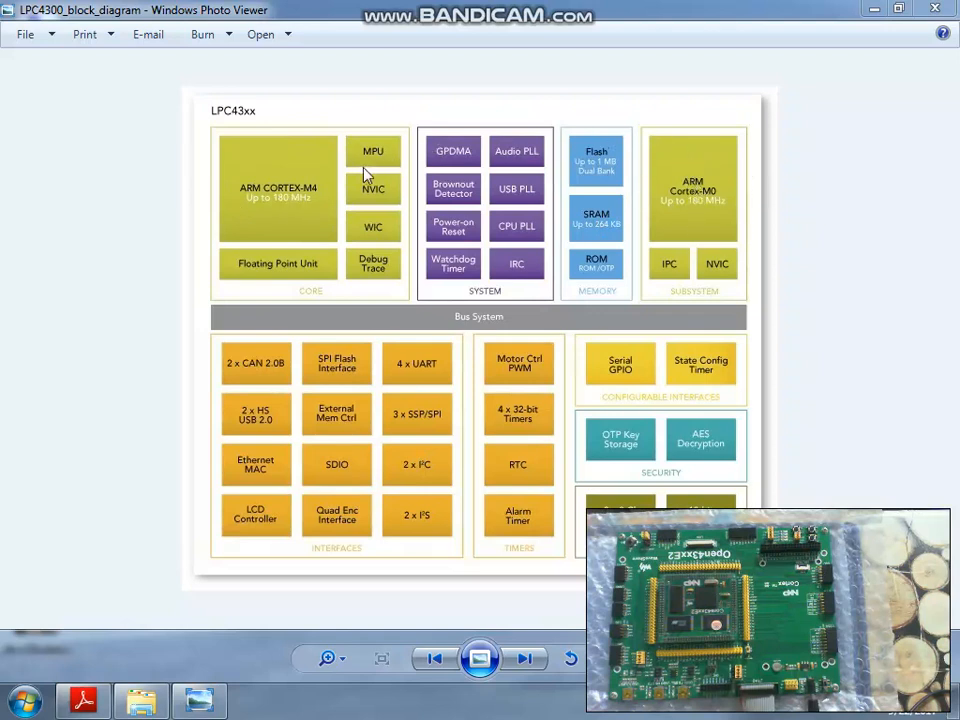
{"action": "mouse_move", "coordinate": [700, 190]}
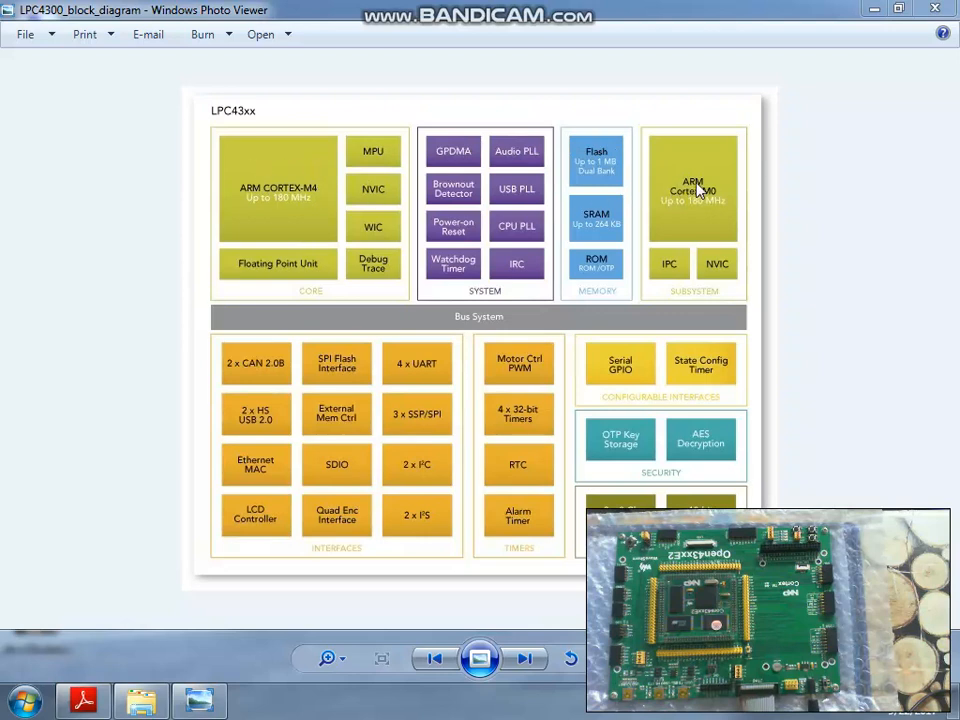
{"action": "mouse_move", "coordinate": [658, 192]}
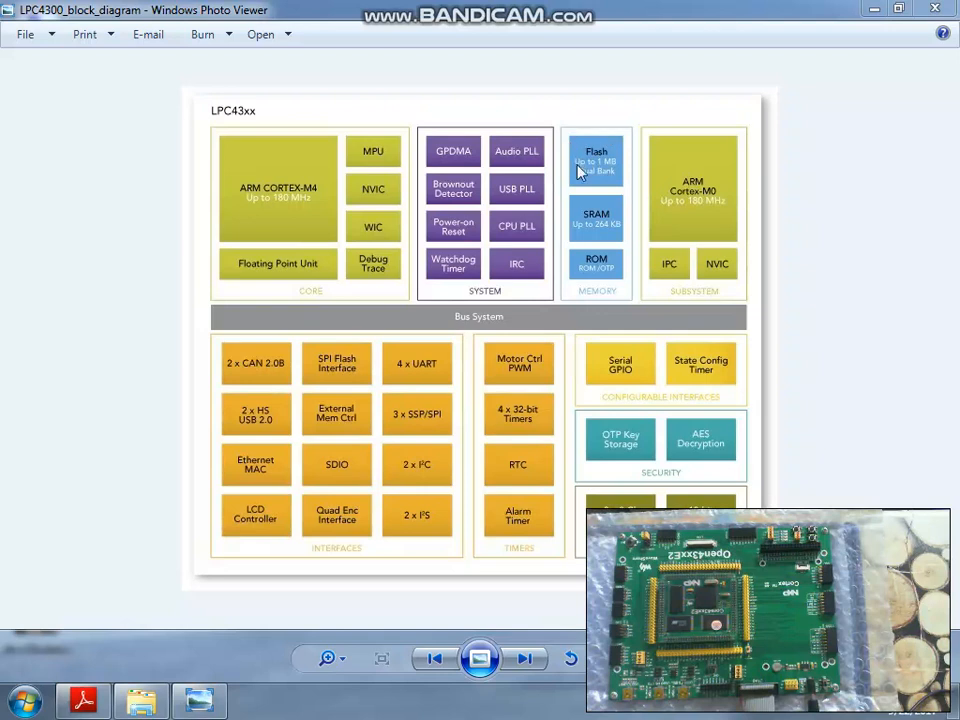
{"action": "mouse_move", "coordinate": [615, 187]}
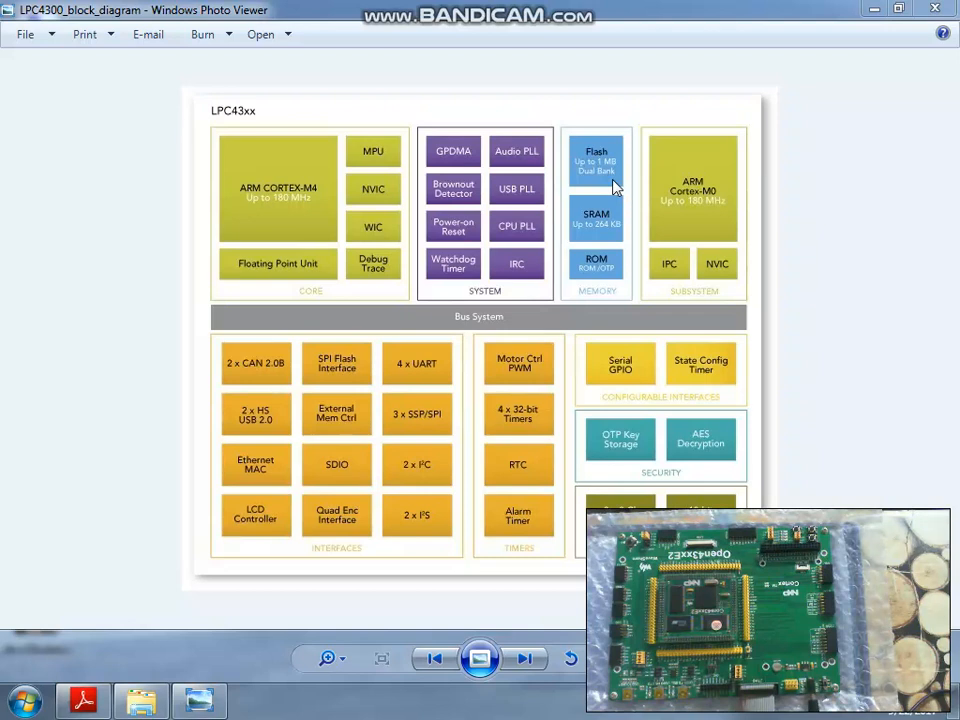
{"action": "mouse_move", "coordinate": [615, 188]}
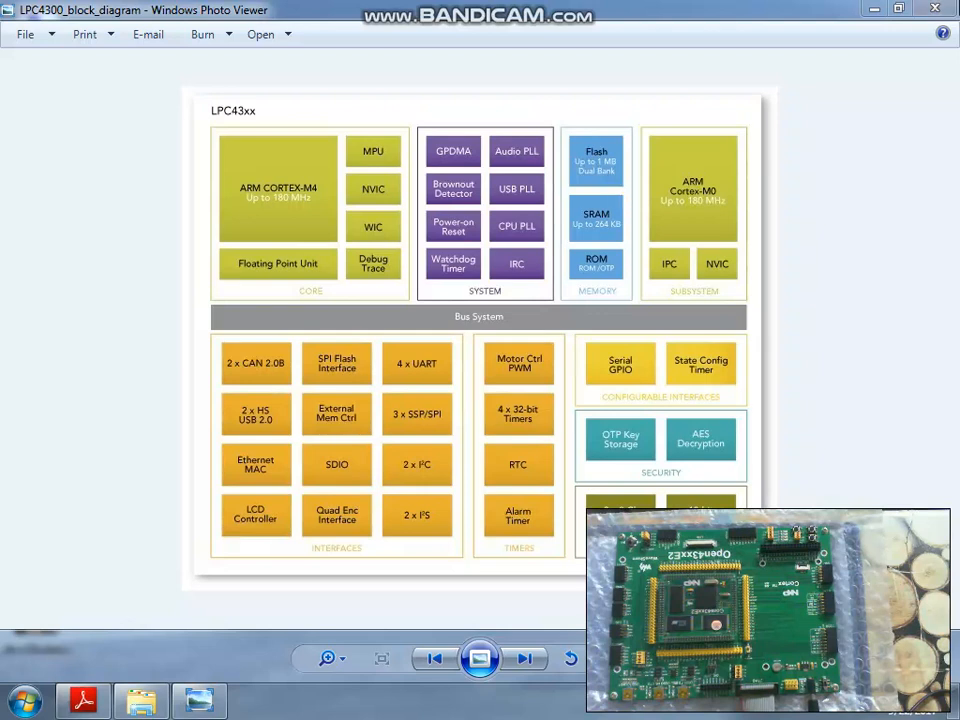
Close the block diagram image and launch Keil uVision4 from its desktop shortcut
{"action": "left_click", "coordinate": [935, 8]}
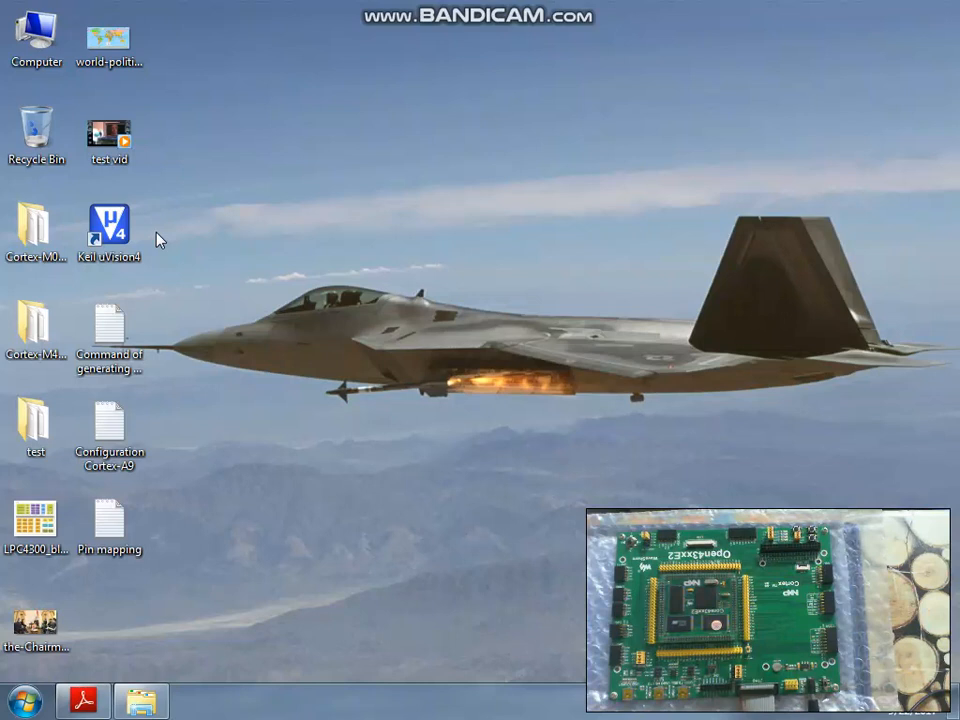
{"action": "left_click", "coordinate": [37, 330]}
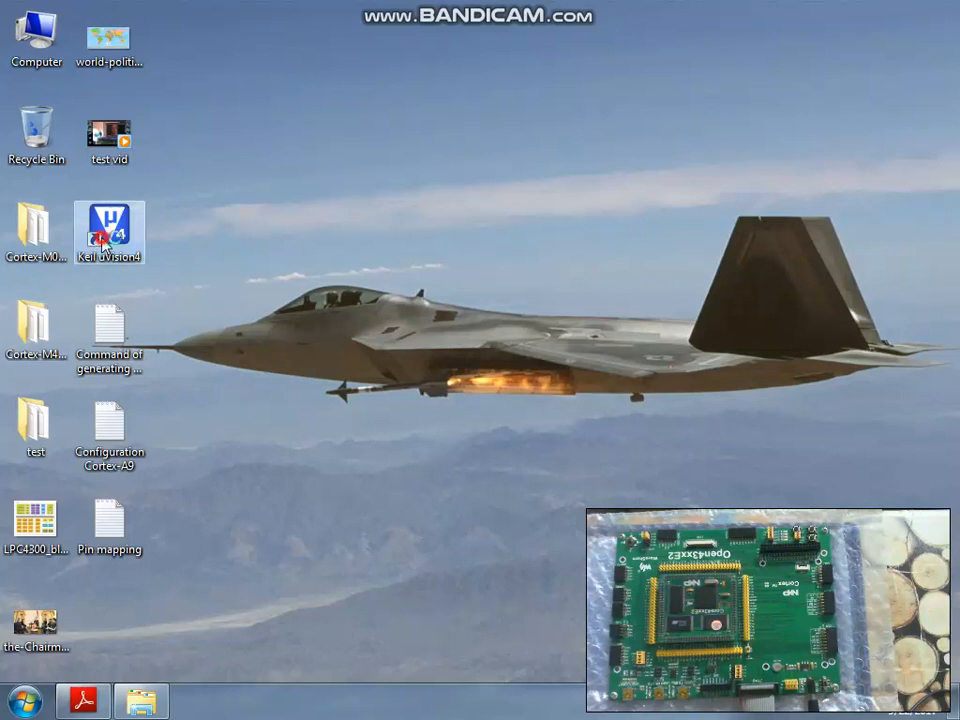
{"action": "double_click", "coordinate": [110, 228]}
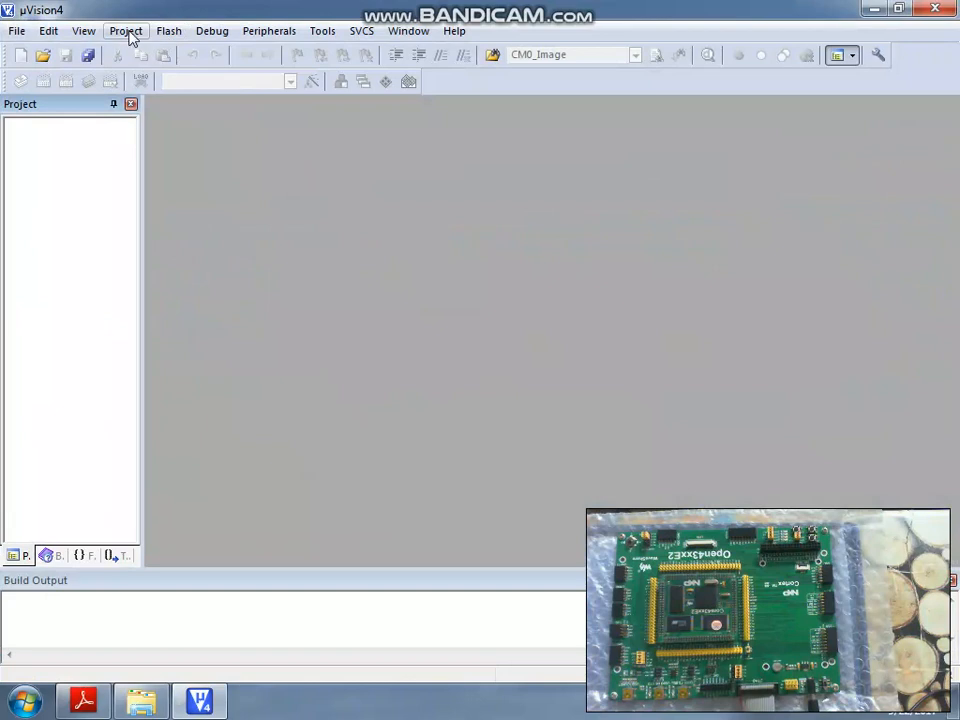
Save a new multi-project workspace named DualCore_Demo in a new desktop folder Multi_Project
{"action": "left_click", "coordinate": [125, 30]}
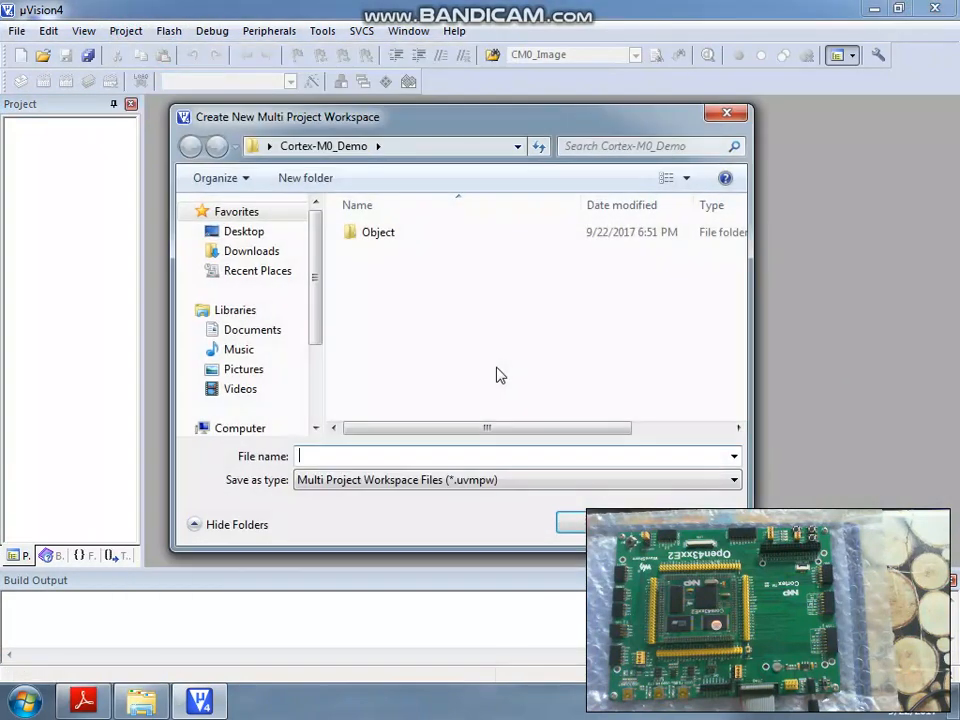
{"action": "right_click", "coordinate": [500, 375]}
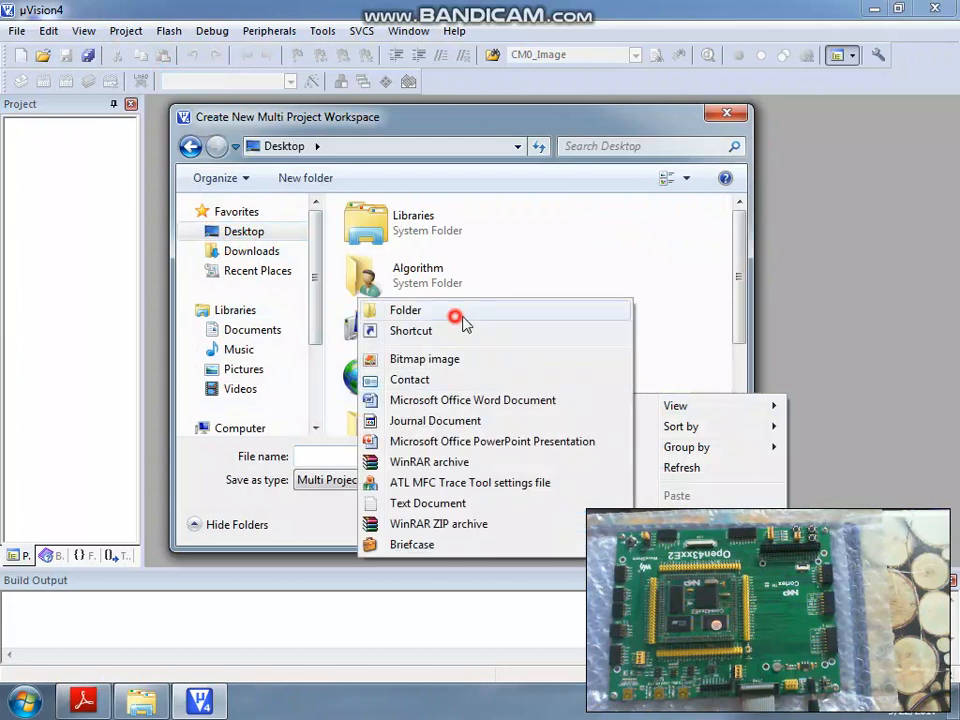
{"action": "left_click", "coordinate": [405, 310]}
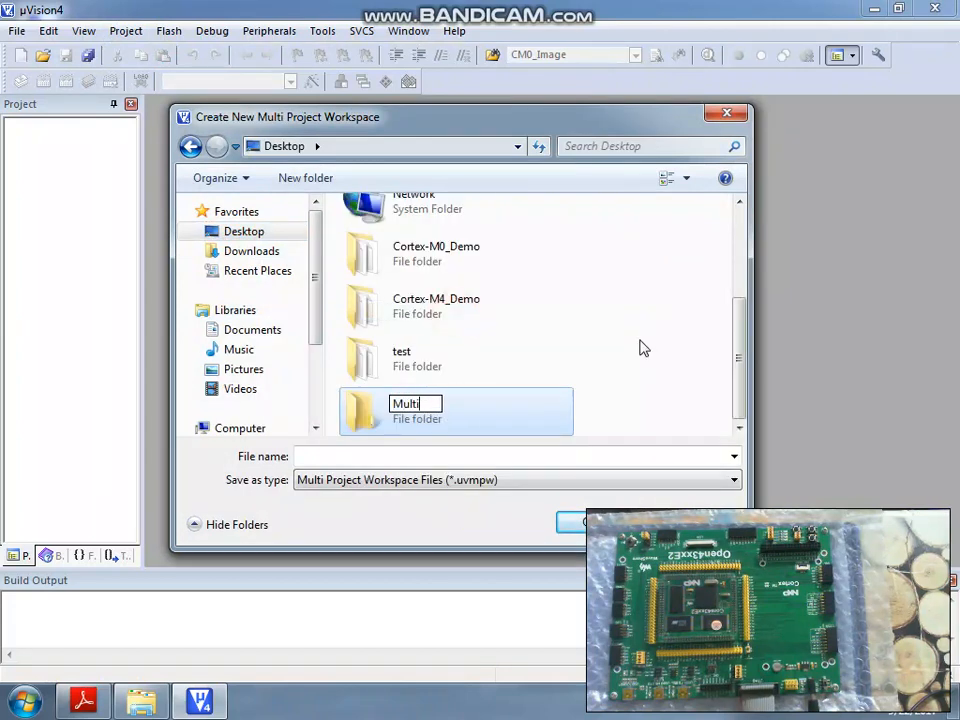
{"action": "type", "text": "_Project"}
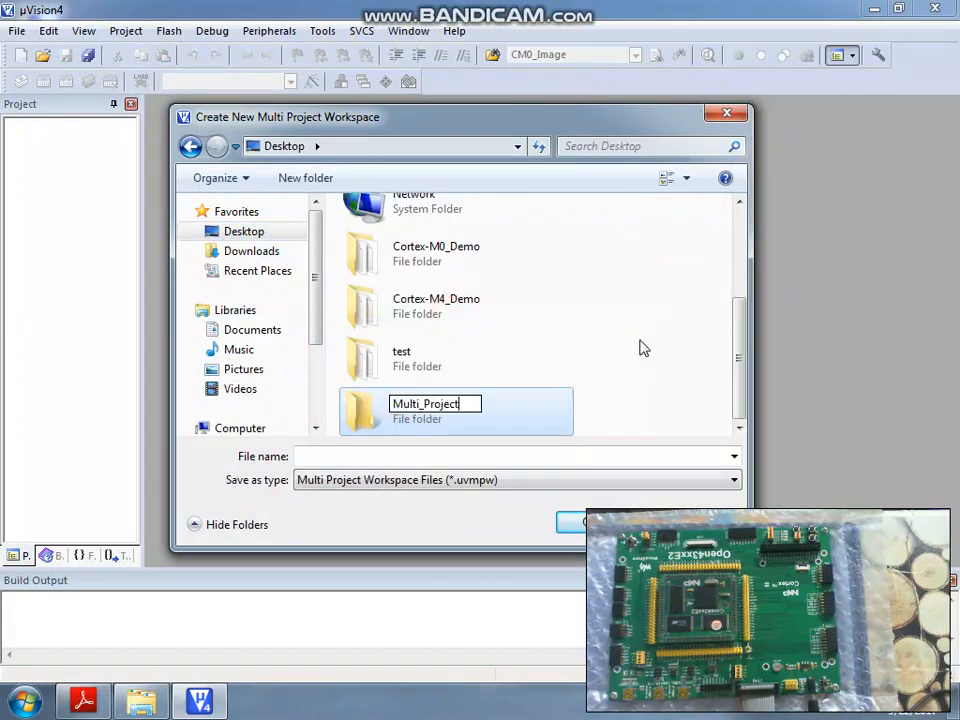
{"action": "double_click", "coordinate": [425, 410]}
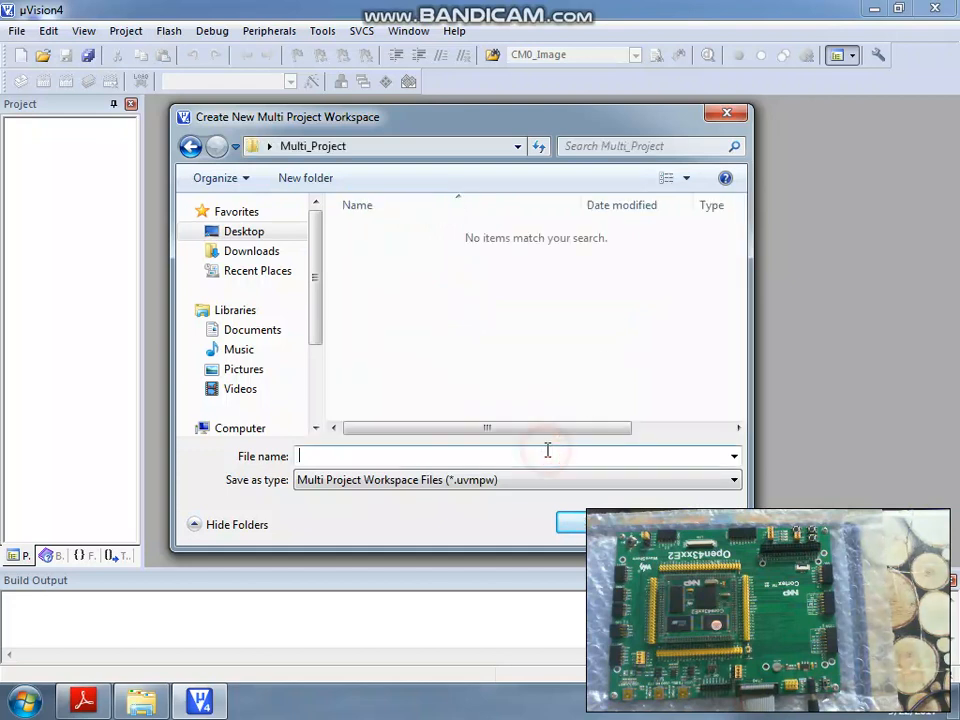
{"action": "type", "text": "D"}
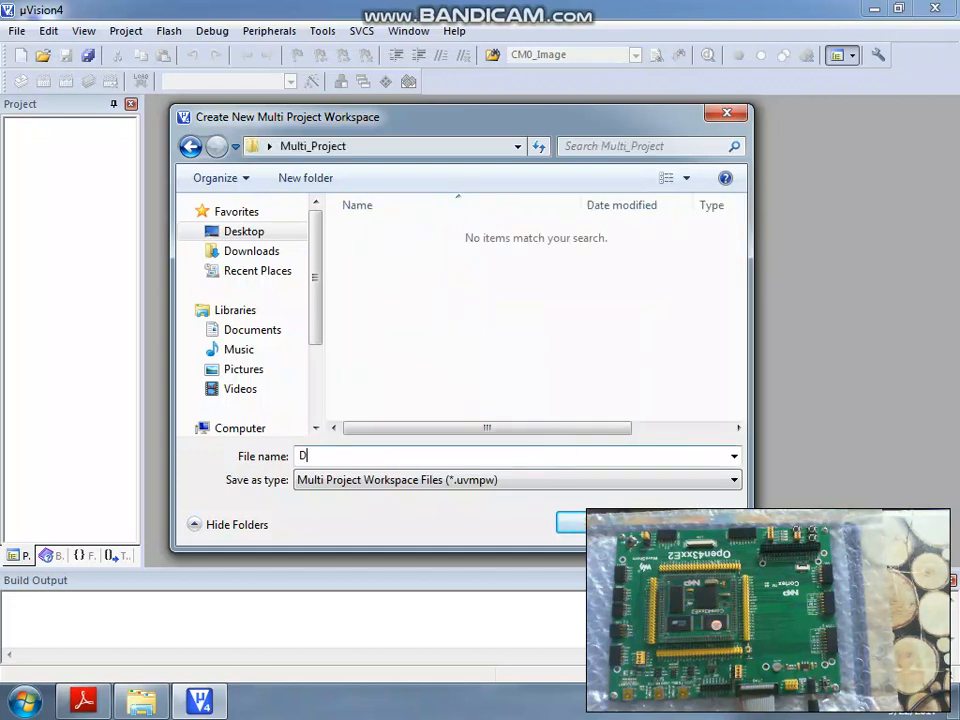
{"action": "type", "text": "ualCore_Dem"}
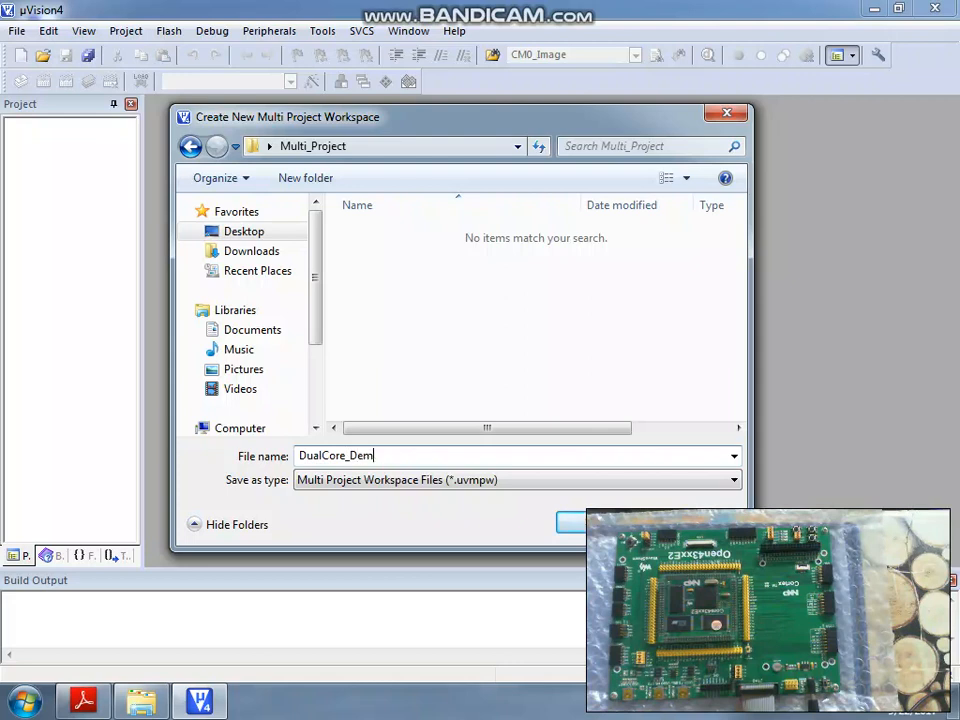
{"action": "left_click", "coordinate": [573, 522]}
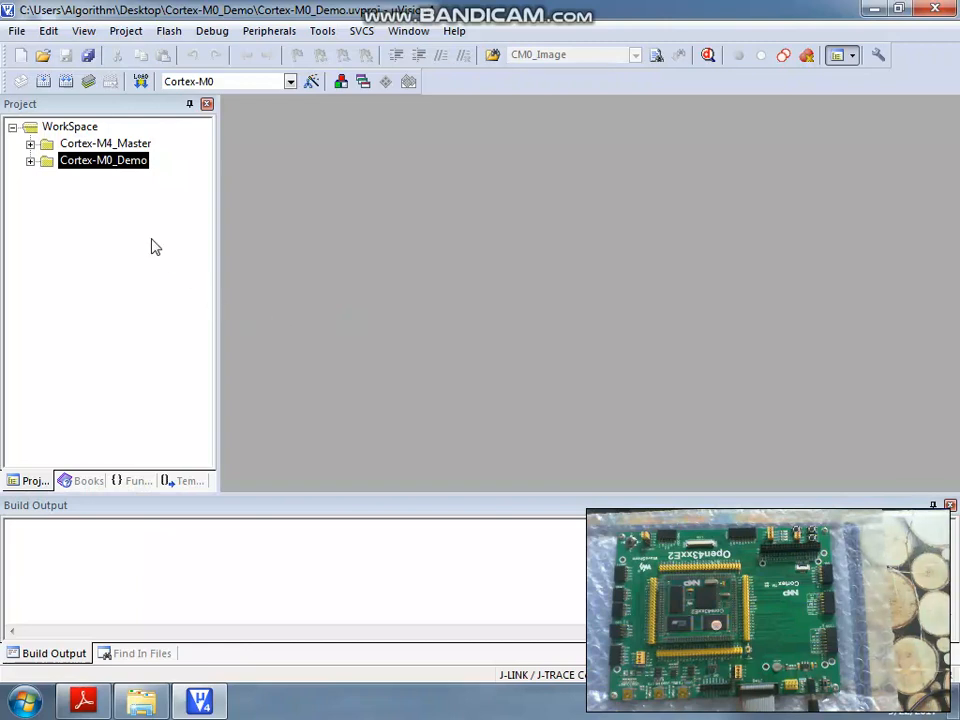
{"action": "mouse_move", "coordinate": [32, 165]}
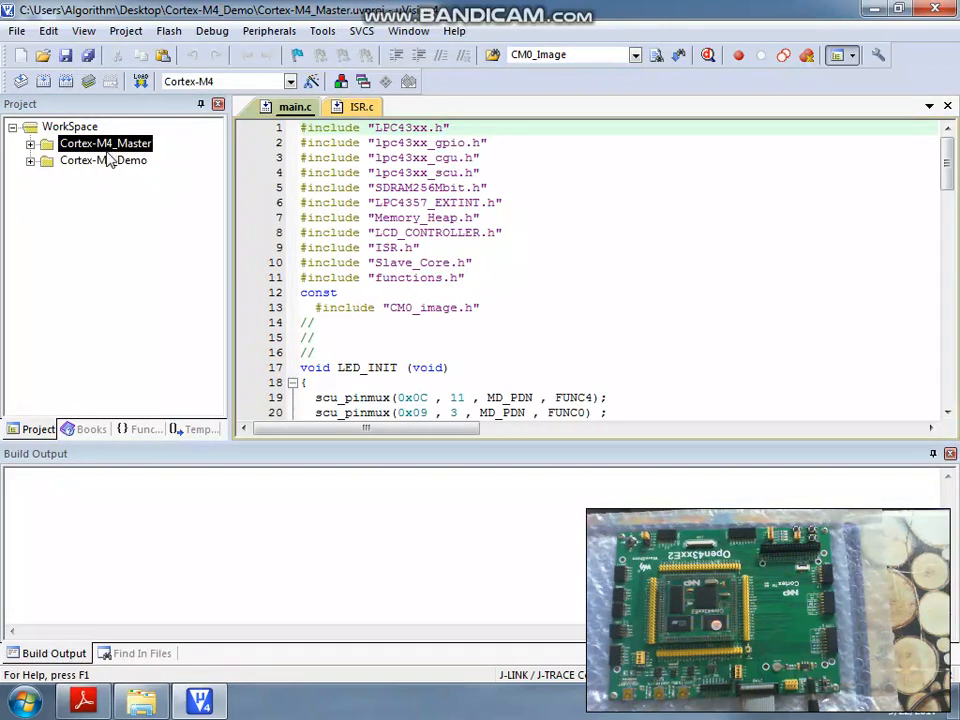
Make Cortex-M0_Demo the active project from its context menu
{"action": "right_click", "coordinate": [103, 160]}
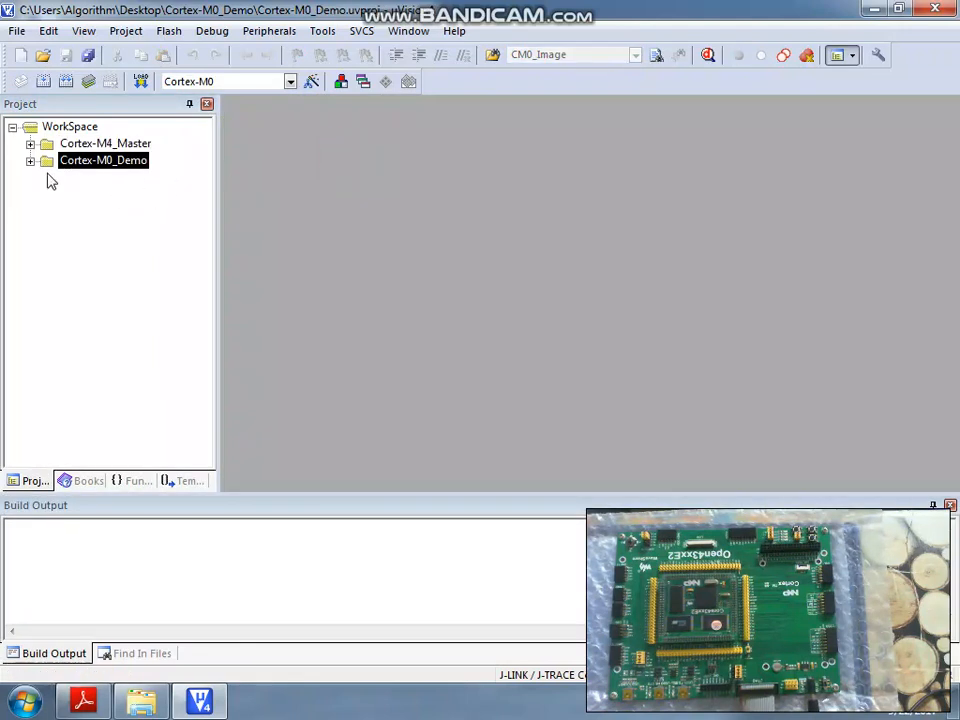
Expand the Cortex-M0_Demo file tree and scroll through its source code
{"action": "left_click", "coordinate": [31, 160]}
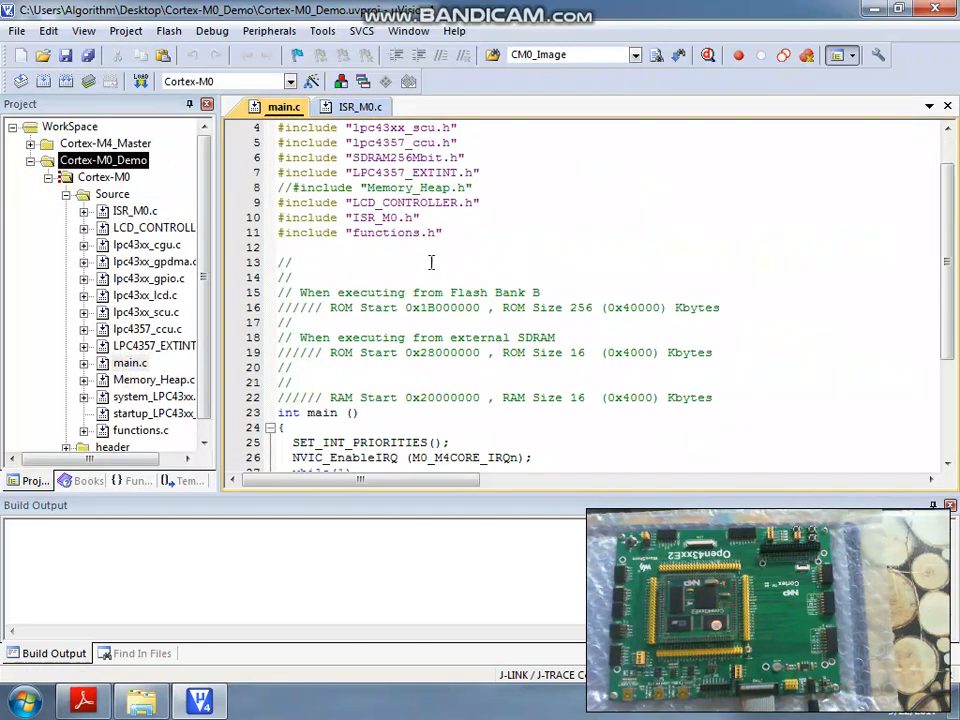
{"action": "scroll", "scroll_direction": "down", "scroll_amount": 3}
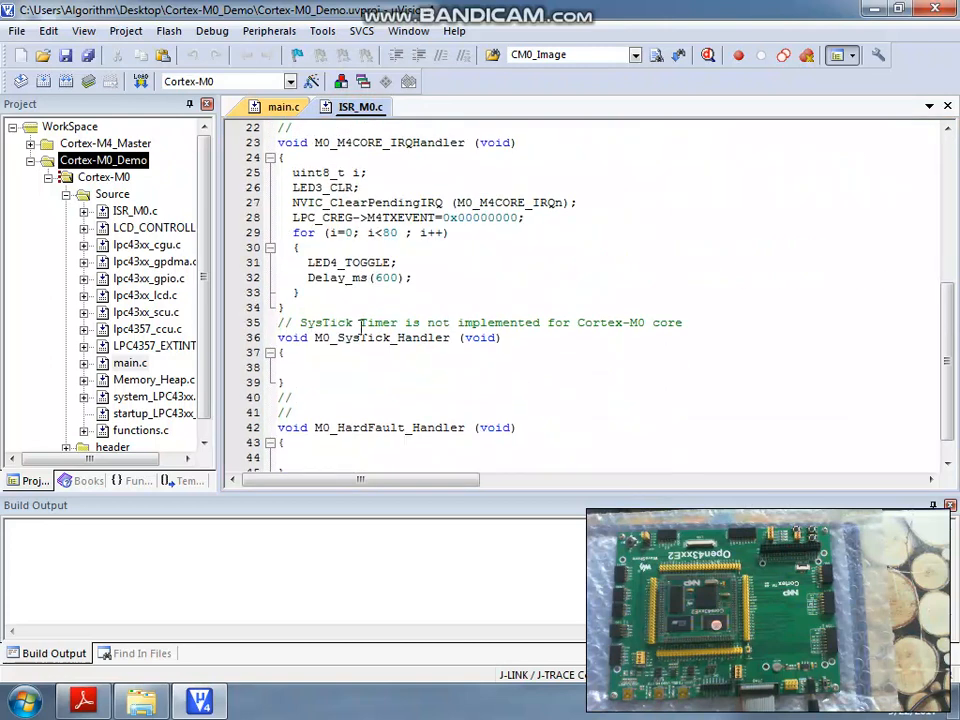
{"action": "mouse_move", "coordinate": [373, 233]}
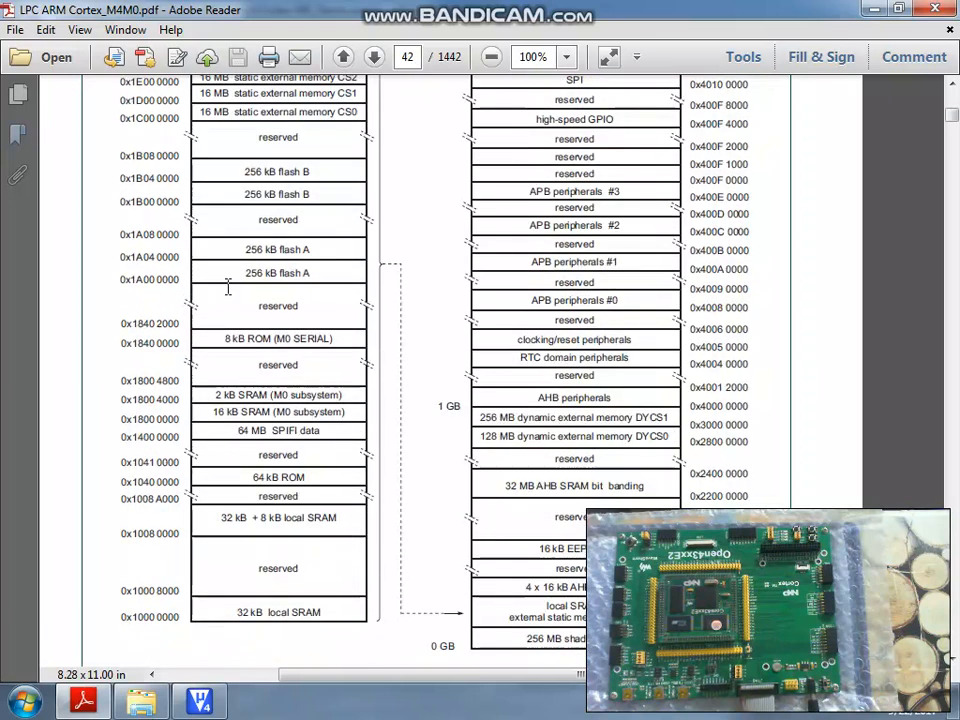
Scroll the LPC Cortex-M4/M0 manual down to the Fig 10 memory map on page 42
{"action": "scroll", "scroll_direction": "down", "scroll_amount": 3}
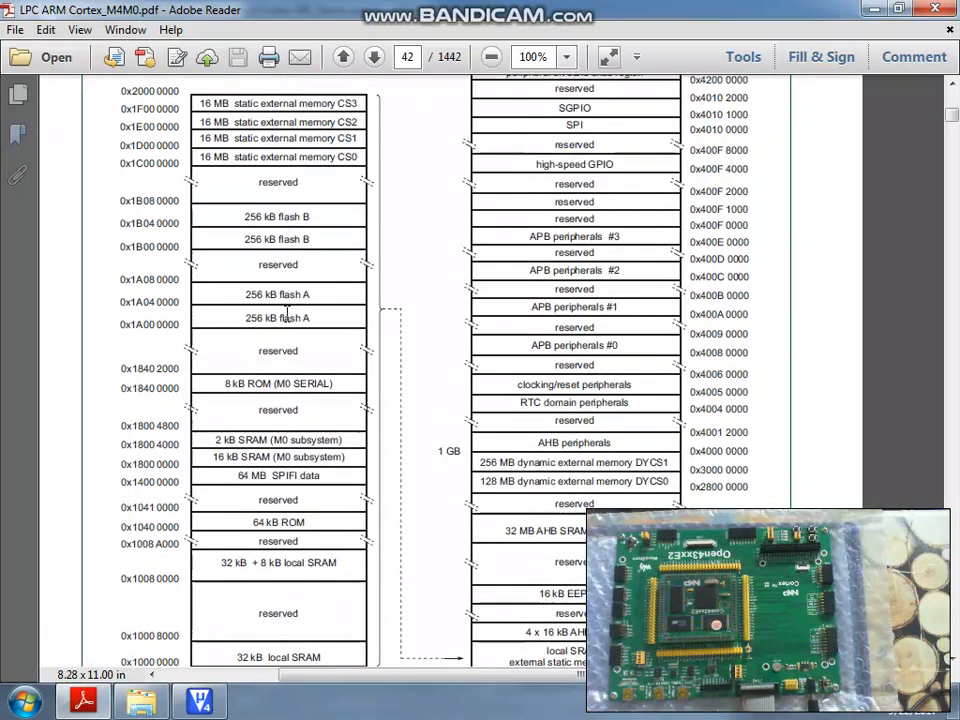
{"action": "mouse_move", "coordinate": [278, 285]}
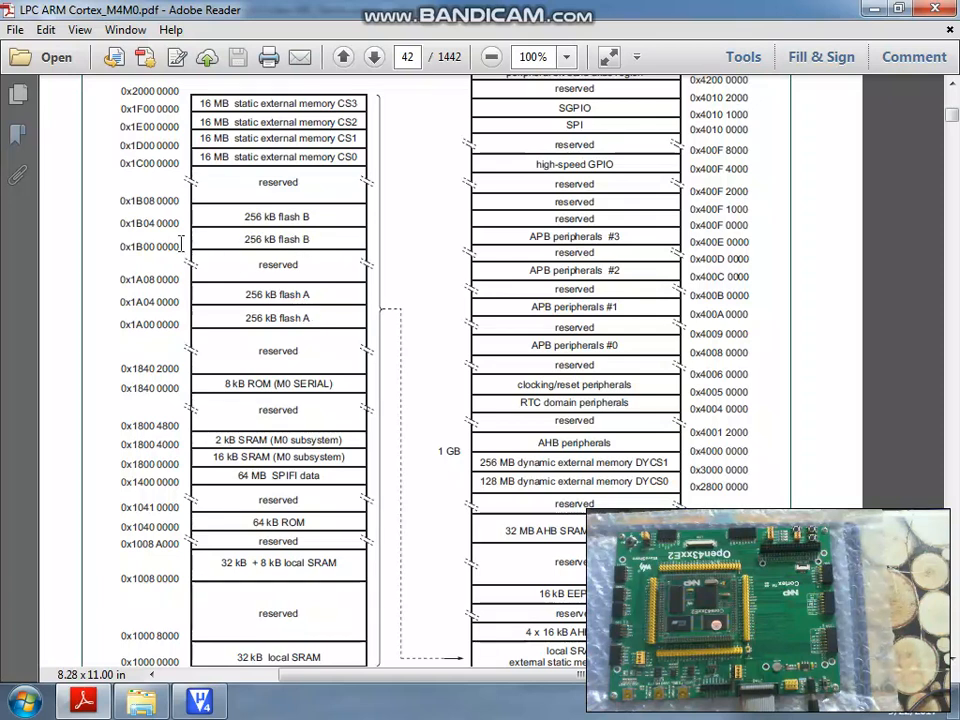
{"action": "mouse_move", "coordinate": [218, 252]}
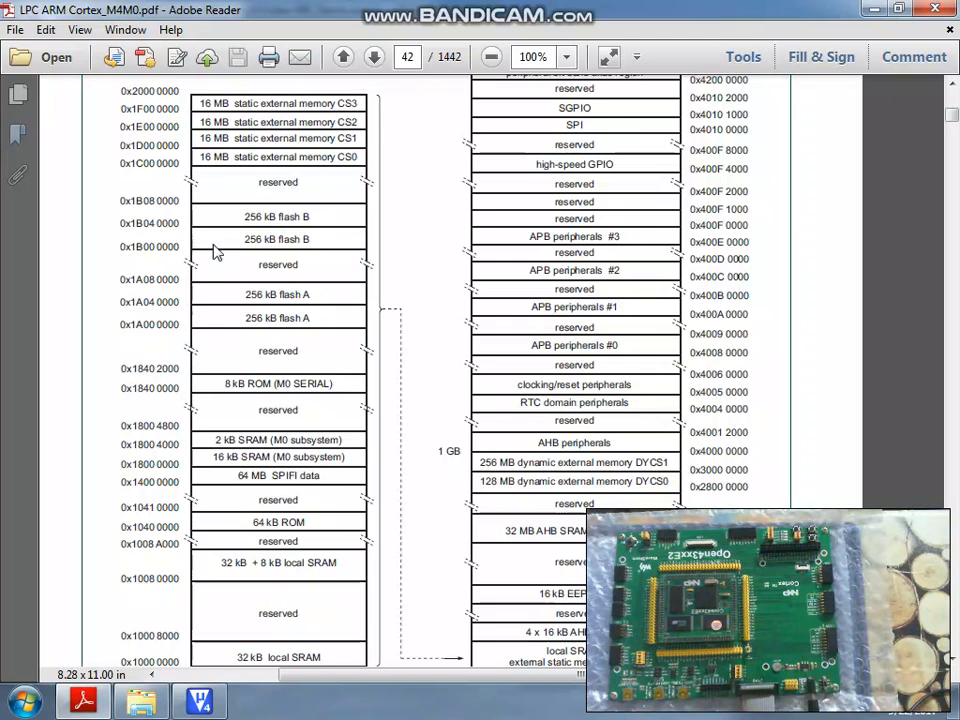
{"action": "scroll", "scroll_direction": "down", "scroll_amount": 3}
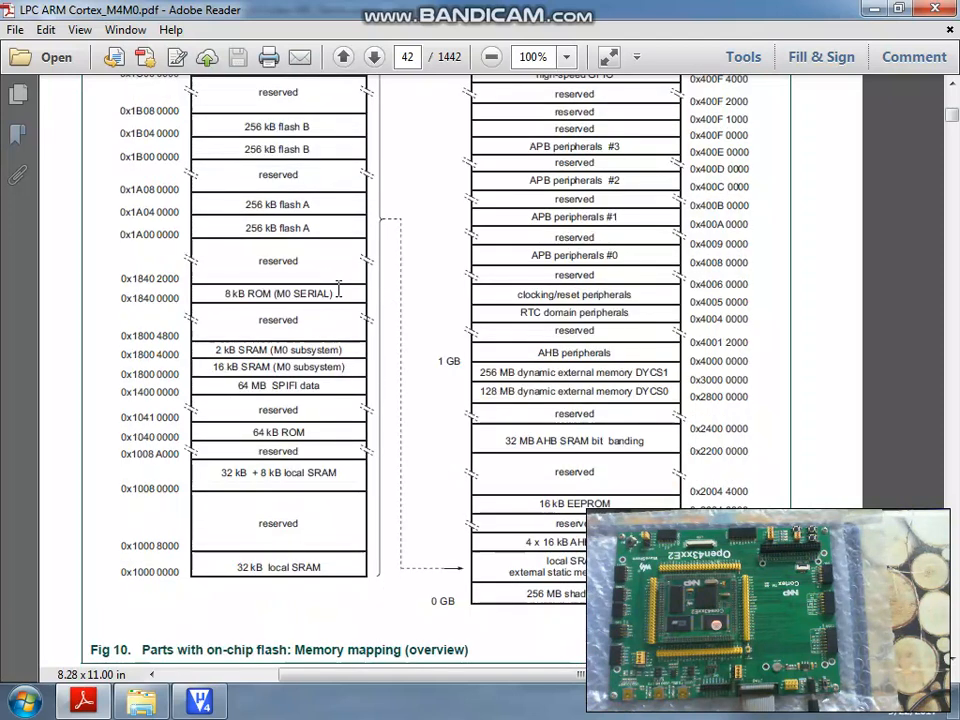
{"action": "scroll", "scroll_direction": "down", "scroll_amount": 3}
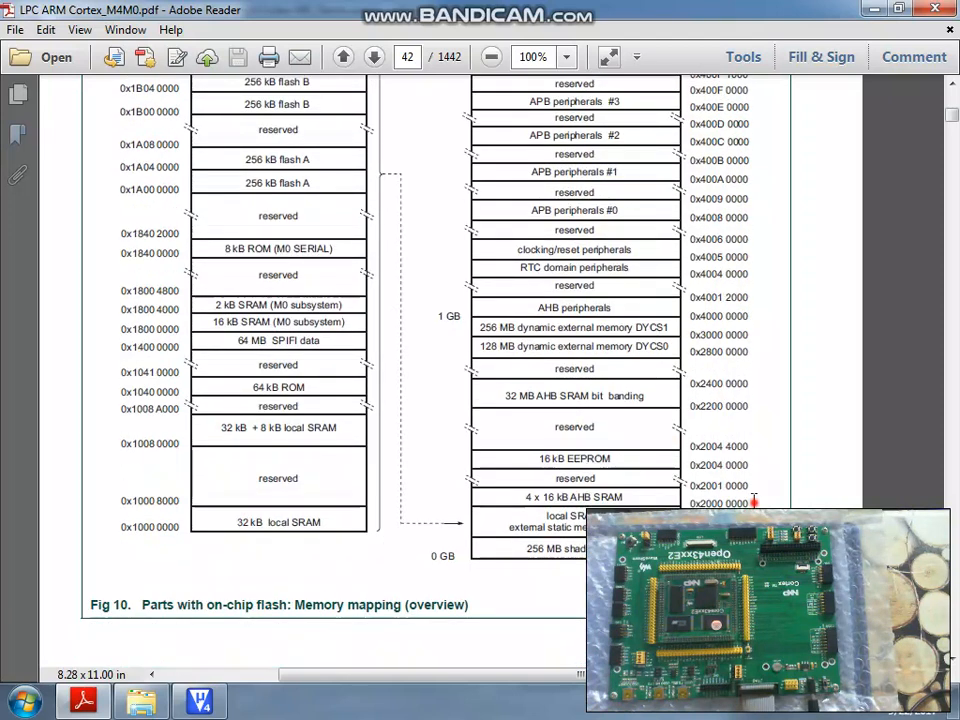
Set Cortex-M0 target IROM1 to 0x1B000000/0x8000 and IRAM1 to 0x20000000/0x2000
{"action": "double_click", "coordinate": [717, 503]}
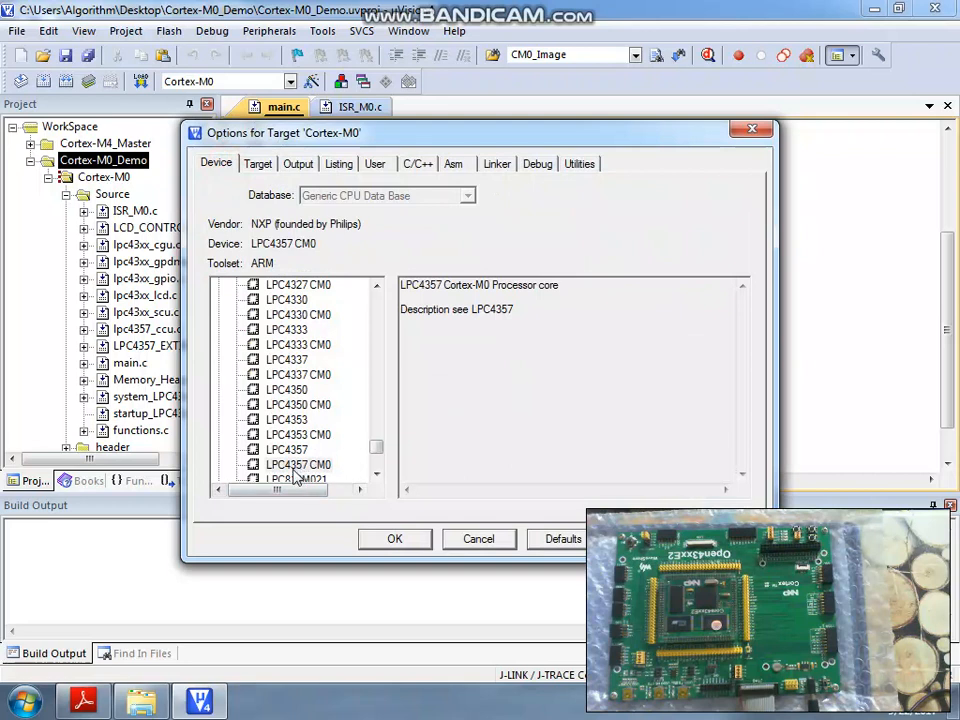
{"action": "mouse_move", "coordinate": [258, 164]}
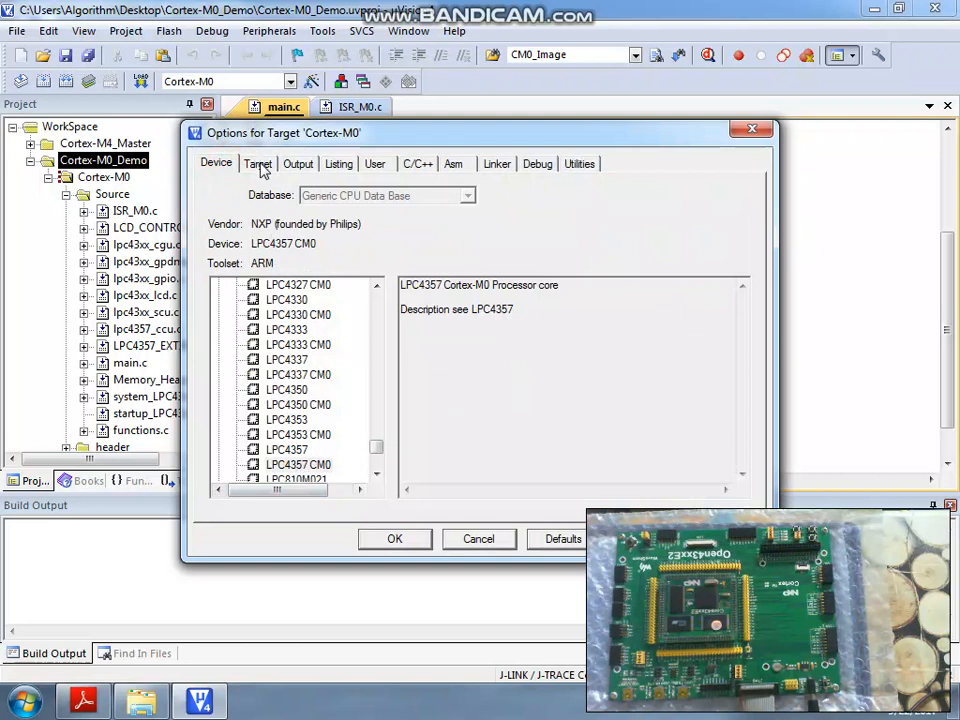
{"action": "left_click", "coordinate": [258, 163]}
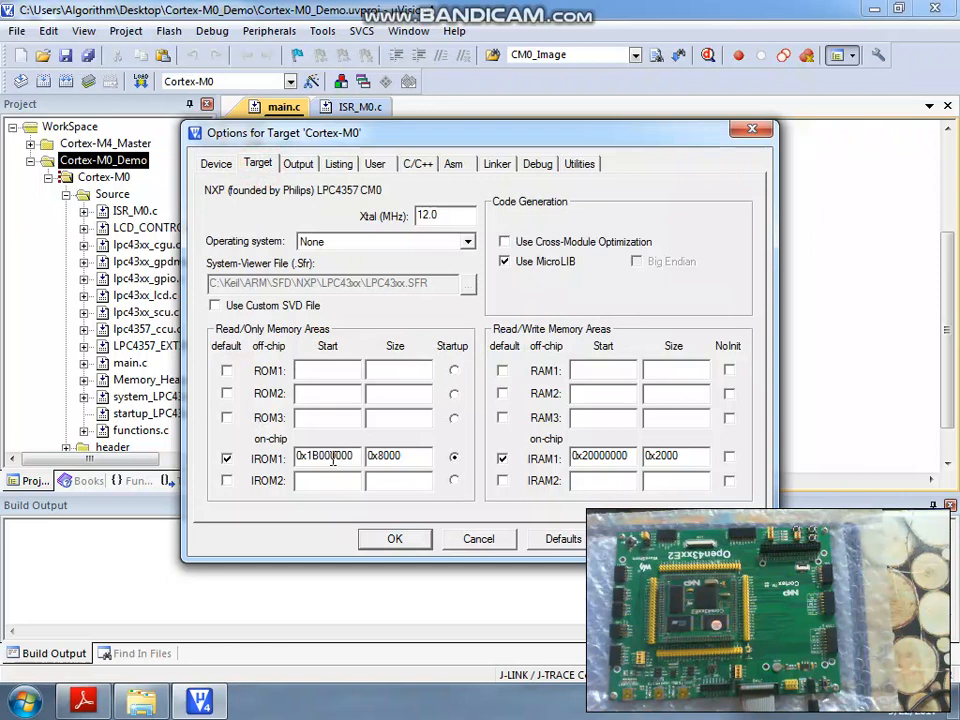
{"action": "triple_click", "coordinate": [327, 456]}
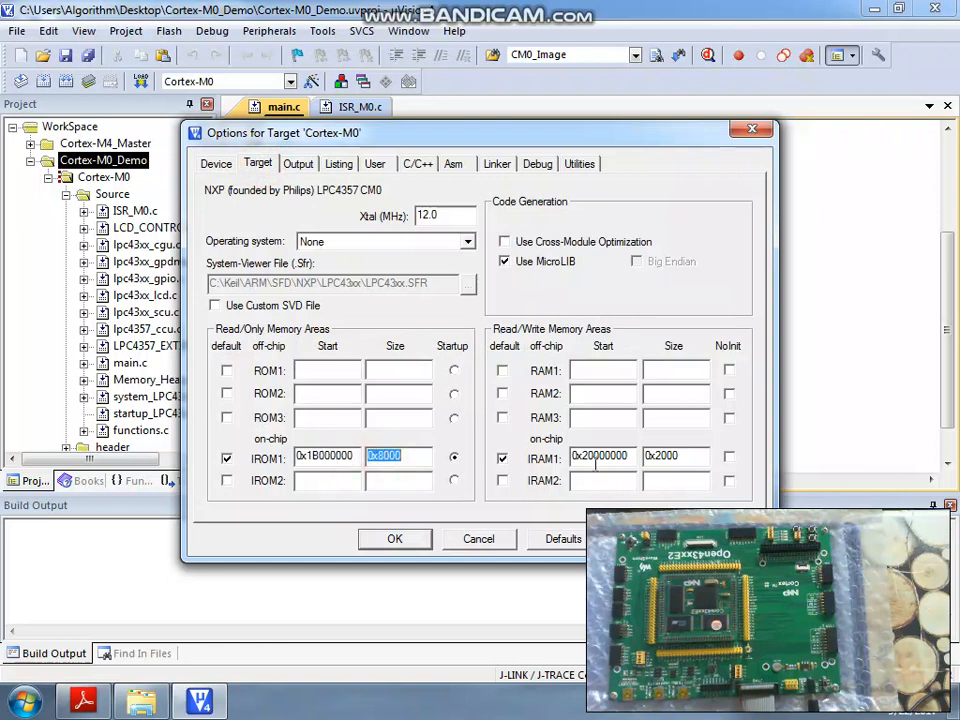
{"action": "left_click", "coordinate": [677, 456]}
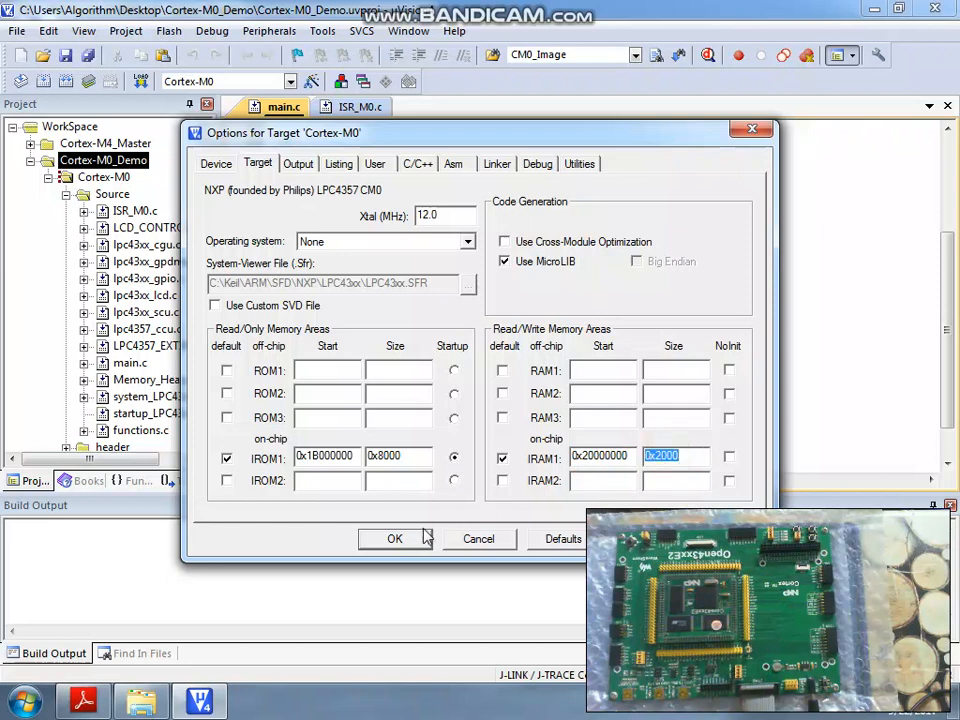
{"action": "left_click", "coordinate": [394, 538]}
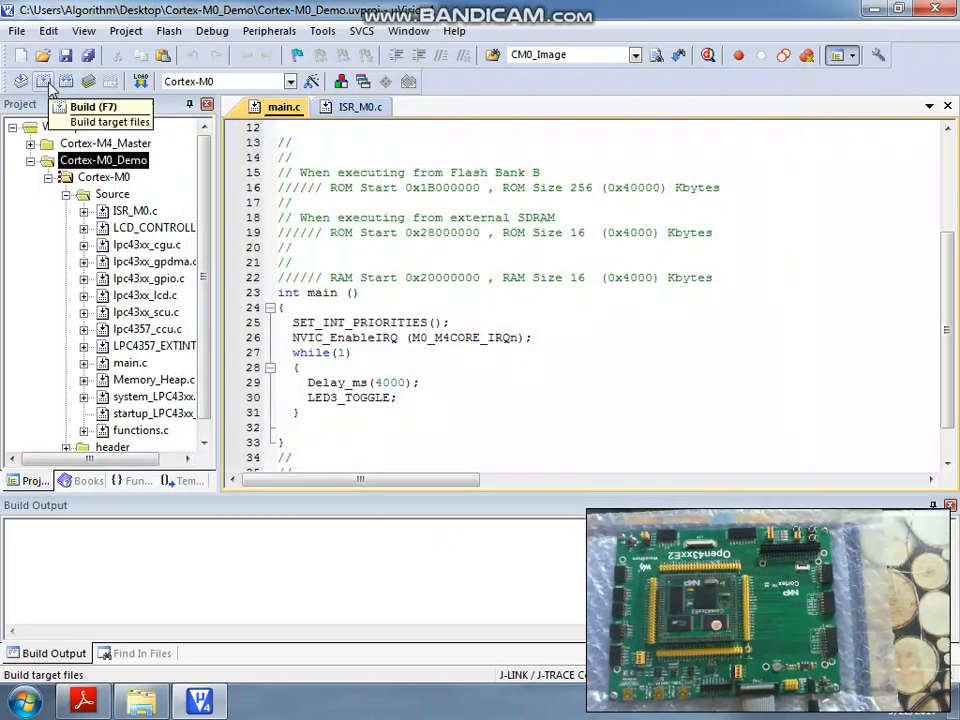
Build the Cortex-M0 project and collapse Cortex-M0_Demo in the project tree
{"action": "left_click", "coordinate": [44, 82]}
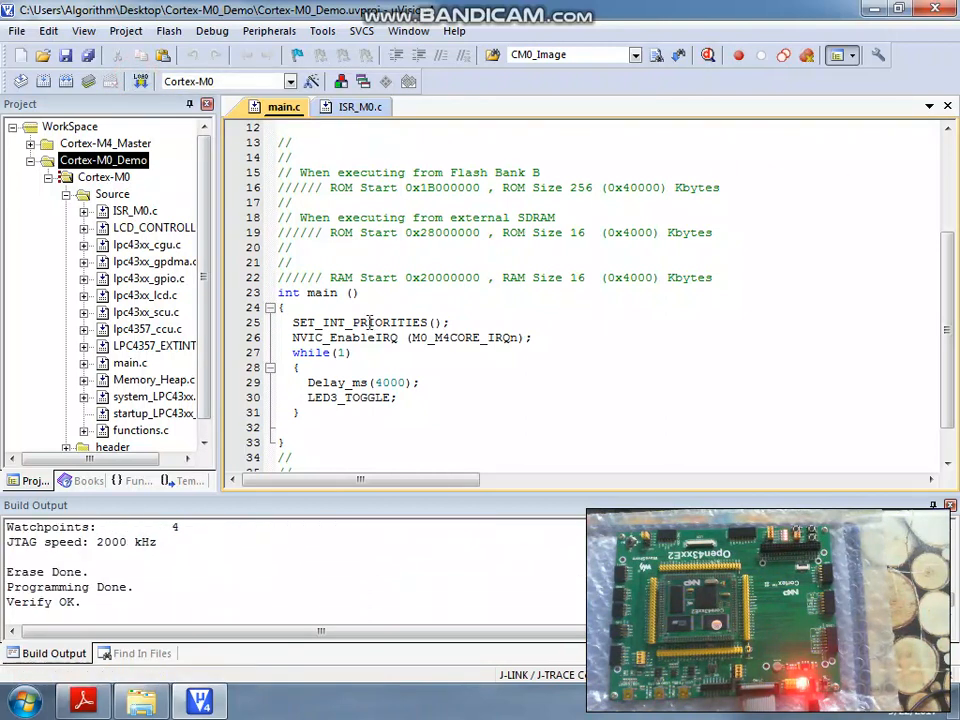
{"action": "left_click", "coordinate": [48, 160]}
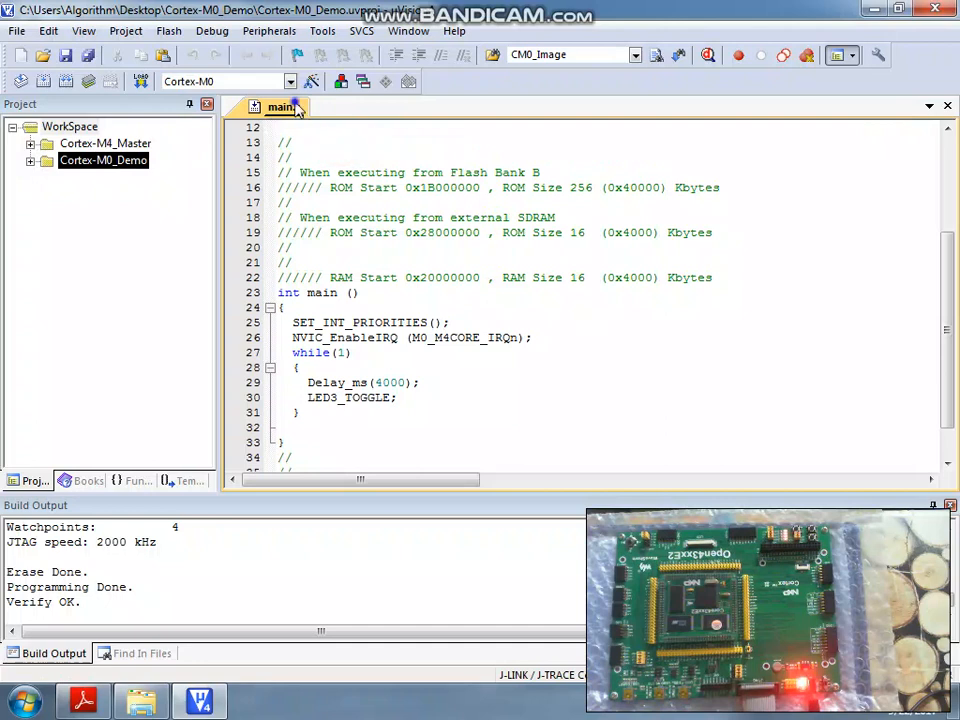
Close the M0 main.c, activate Cortex-M4_Master, review its main.c, and view ISR.c
{"action": "left_click", "coordinate": [302, 107]}
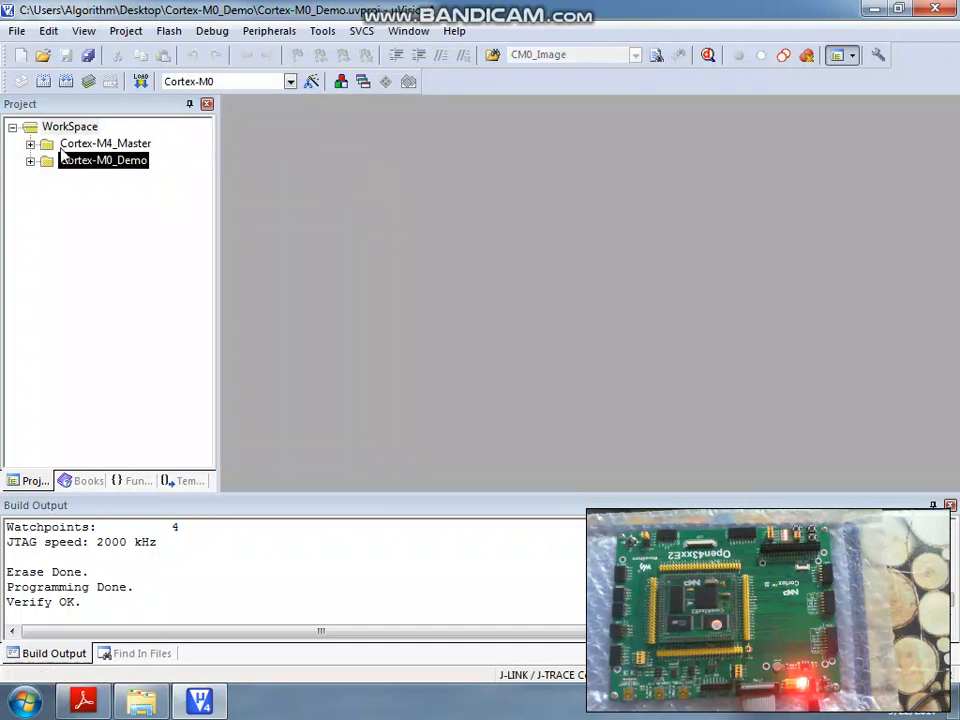
{"action": "double_click", "coordinate": [105, 143]}
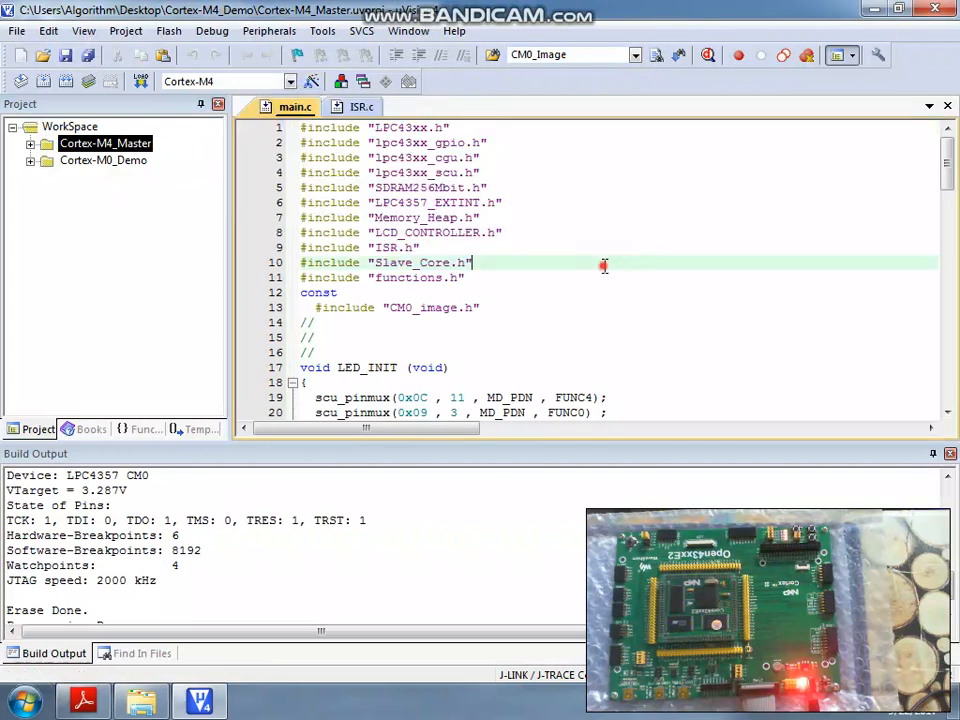
{"action": "left_click", "coordinate": [49, 160]}
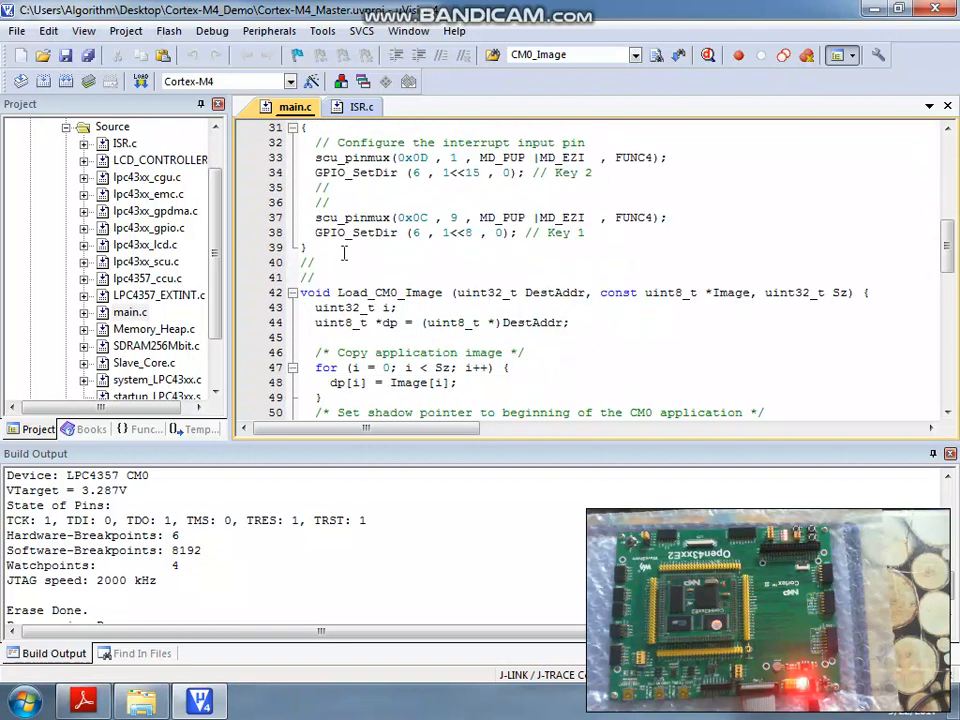
{"action": "scroll", "scroll_direction": "down", "scroll_amount": 3}
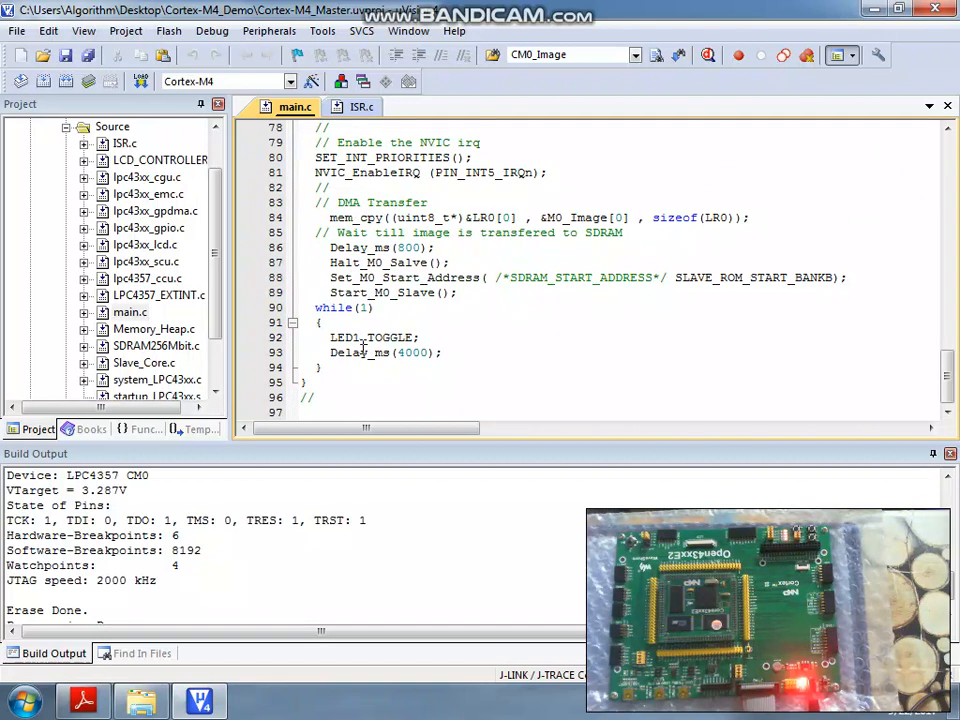
{"action": "left_click", "coordinate": [357, 107]}
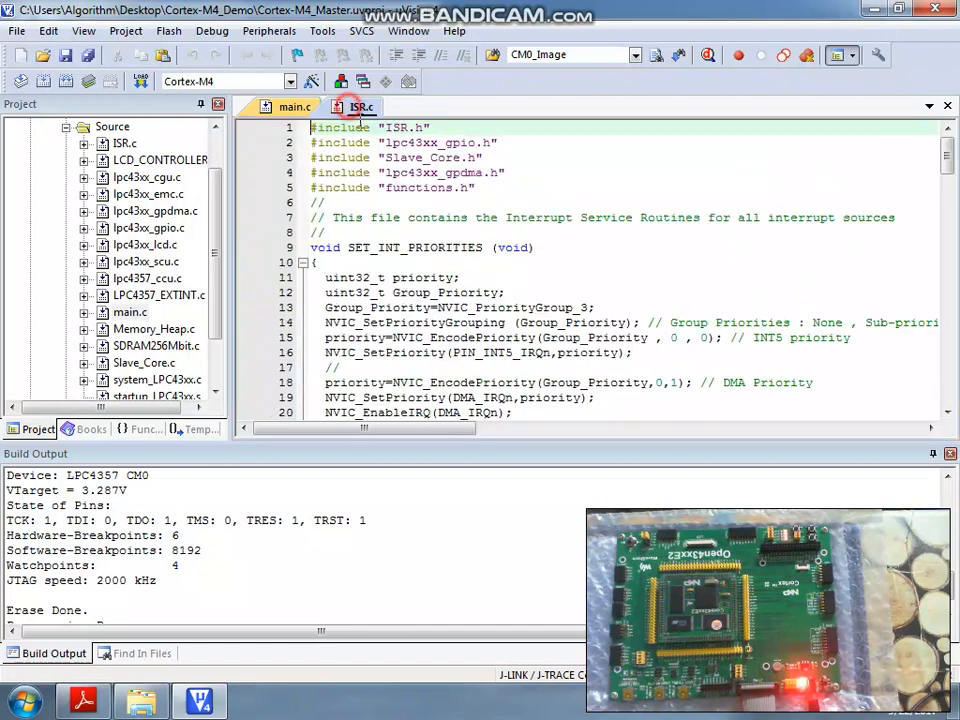
Highlight Send_Event_to_Slave in the GPIO5 handler, then scroll back through main.c
{"action": "scroll", "scroll_direction": "down", "scroll_amount": 3}
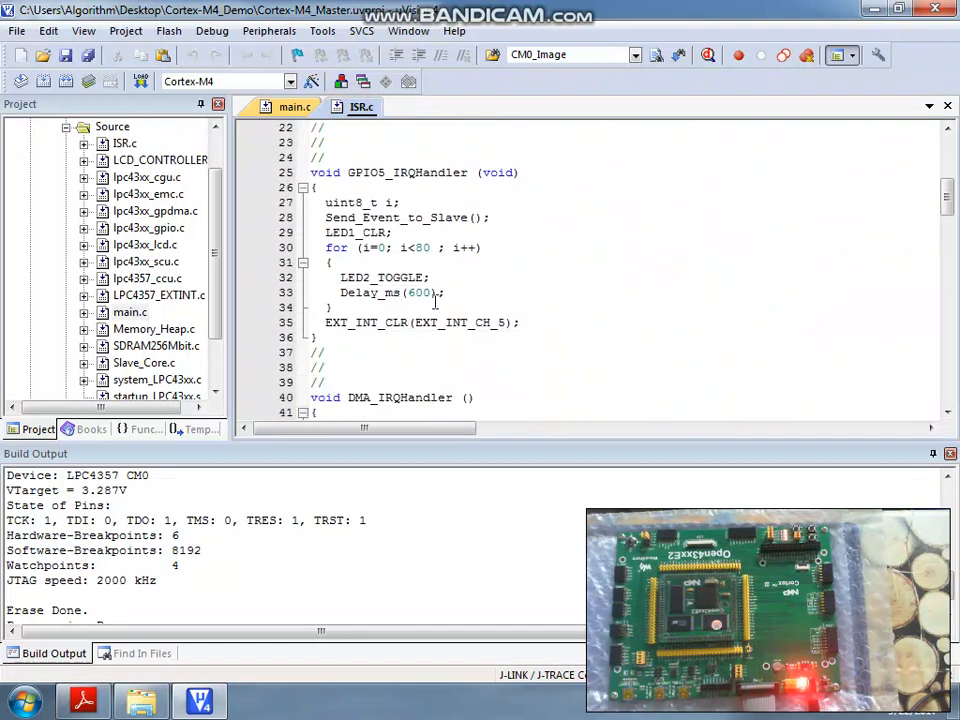
{"action": "mouse_move", "coordinate": [450, 297]}
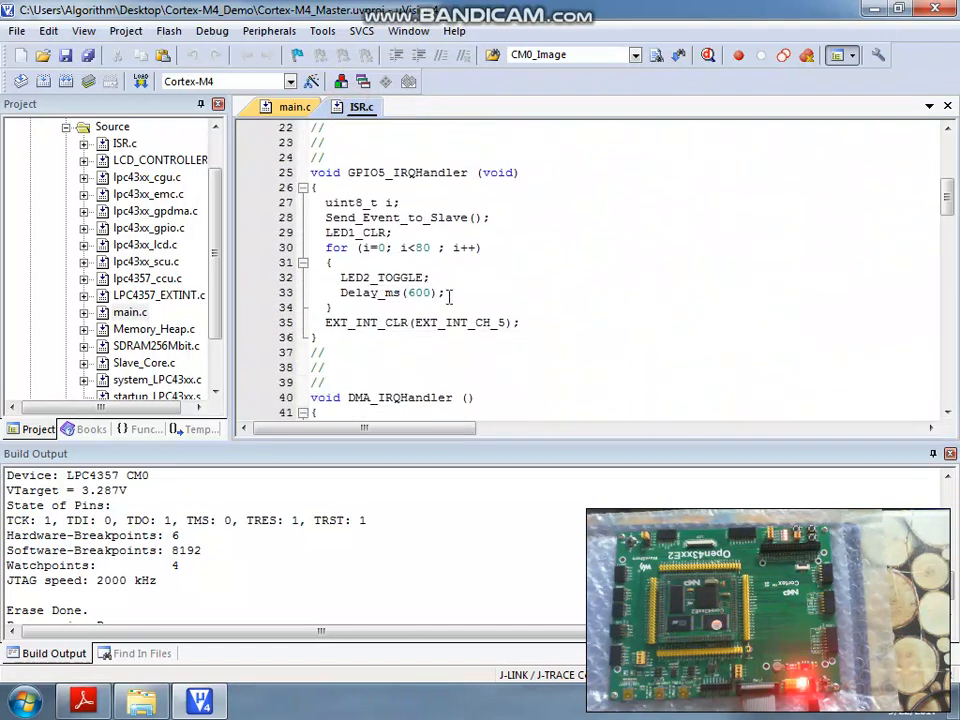
{"action": "double_click", "coordinate": [408, 217]}
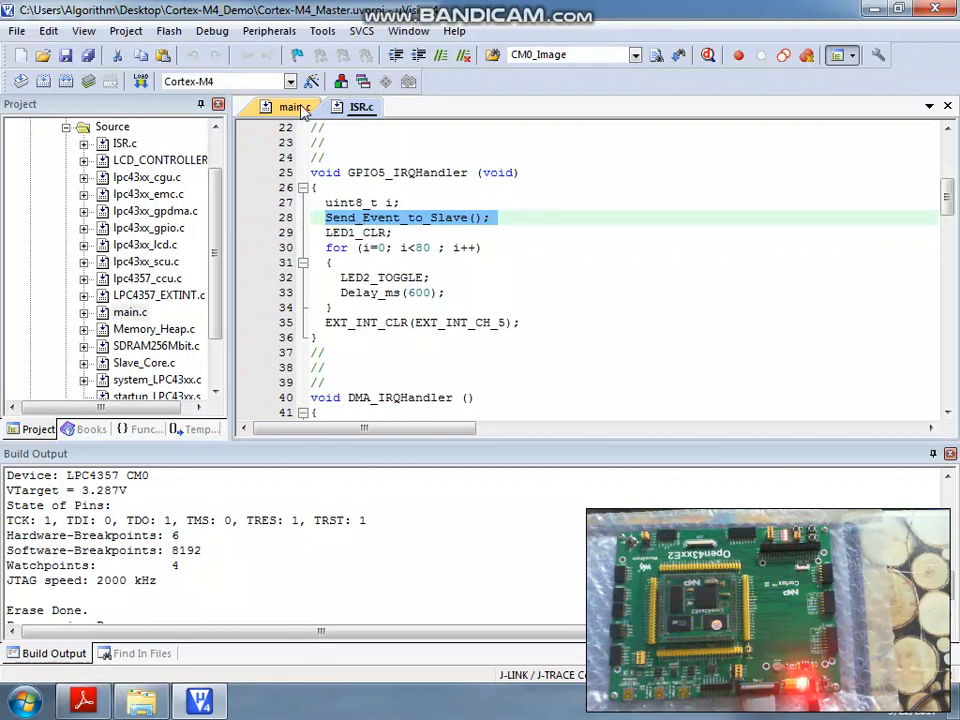
{"action": "left_click", "coordinate": [290, 107]}
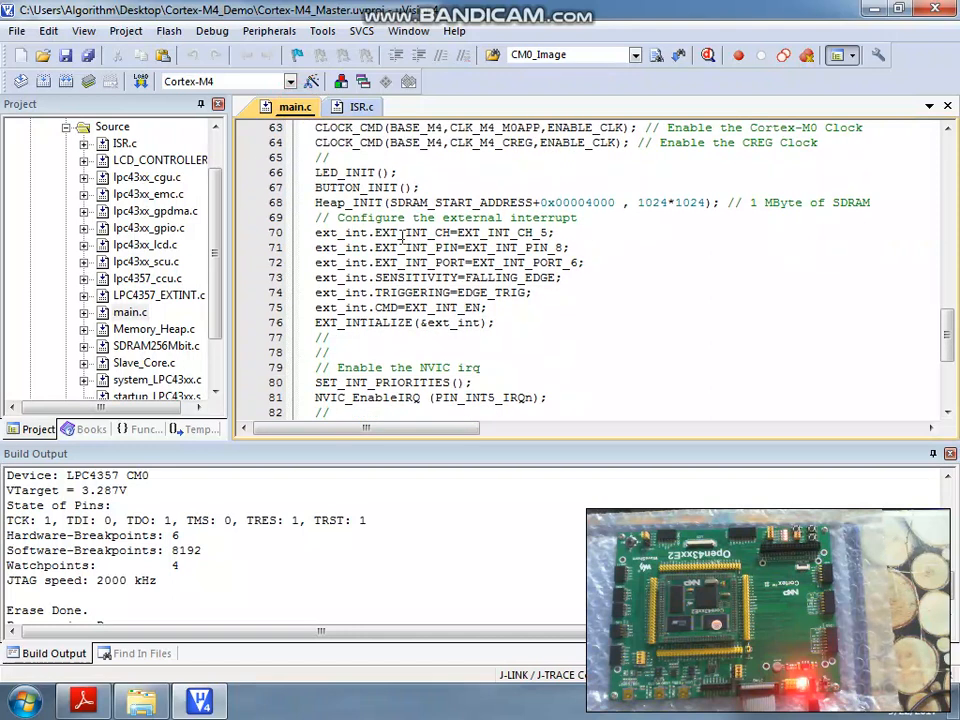
{"action": "scroll", "scroll_direction": "down", "scroll_amount": 3}
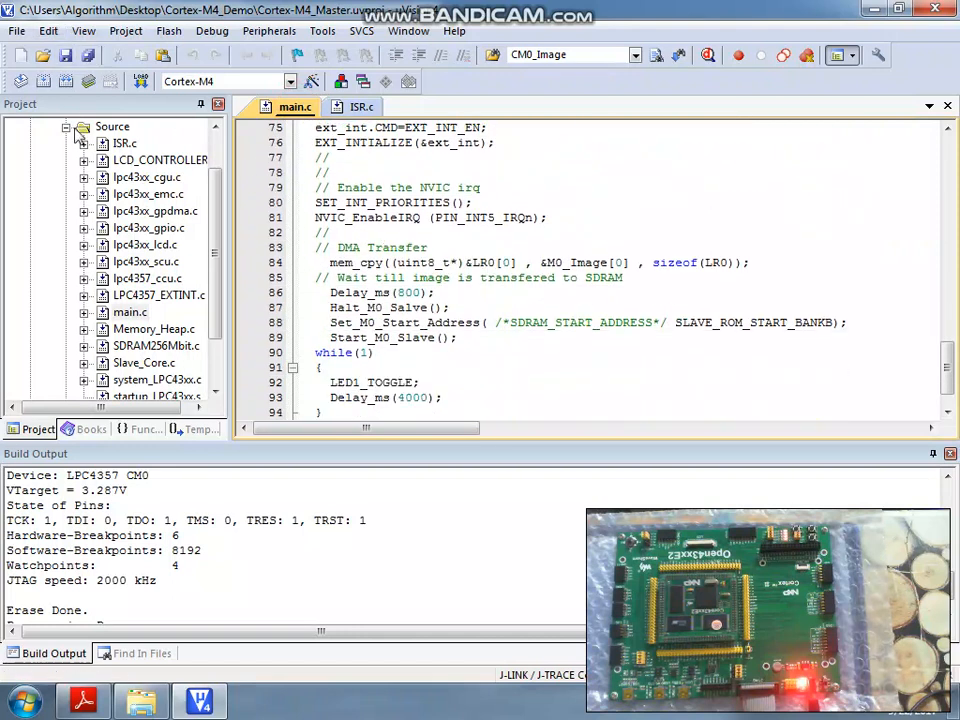
Recheck Fig 10 in Adobe Reader and highlight the local SRAM address 0x1000 0000
{"action": "left_click", "coordinate": [126, 31]}
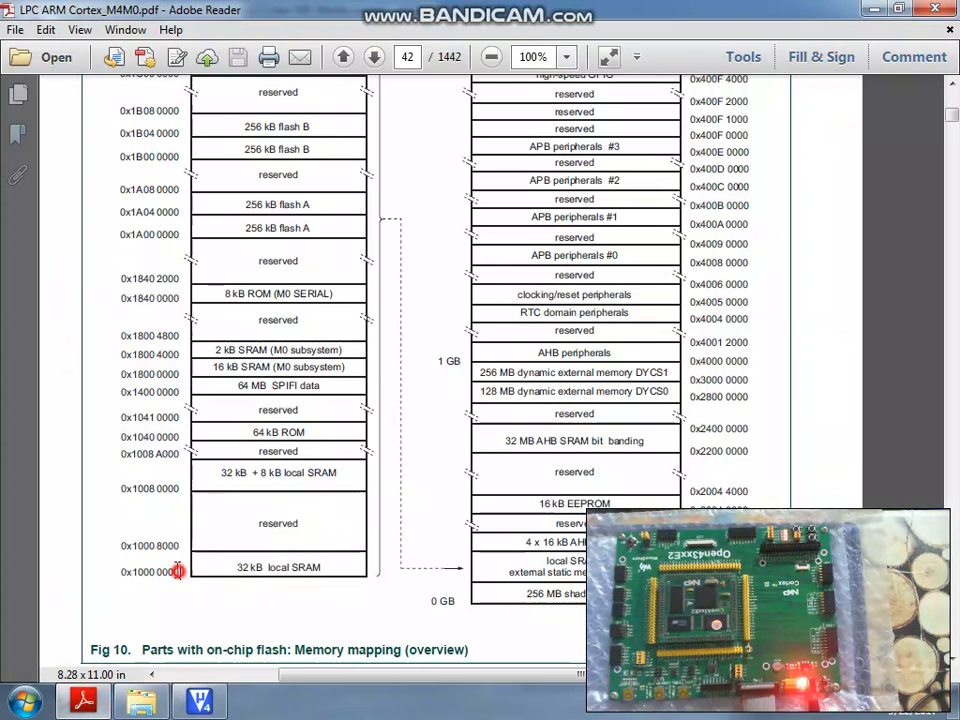
{"action": "double_click", "coordinate": [138, 545]}
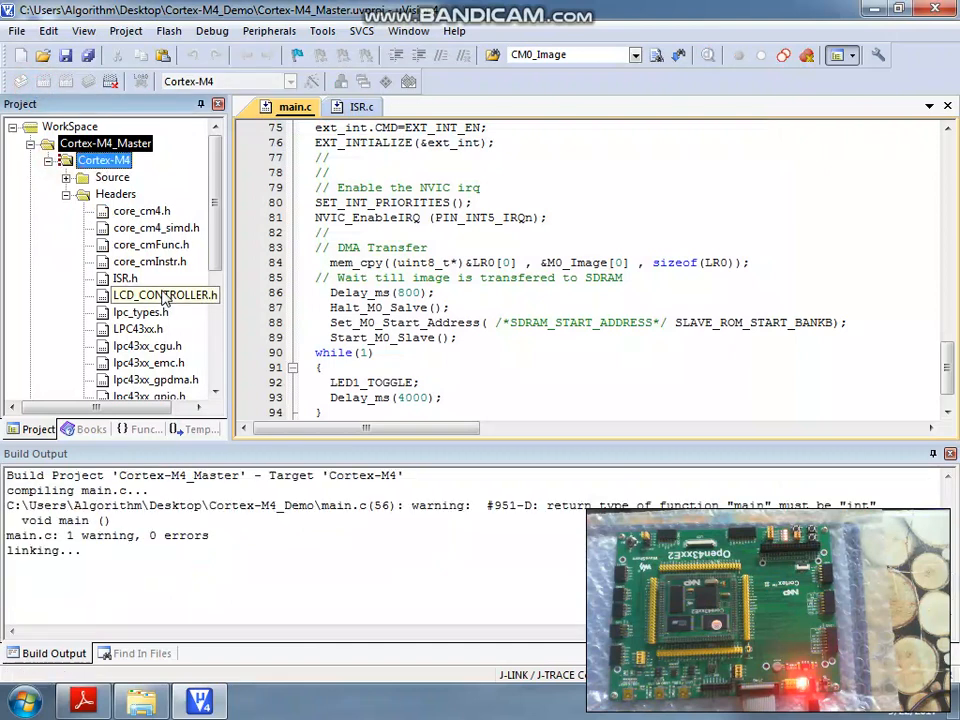
Flash the built Cortex-M4_Master image to the board, then expand Cortex-M0_Demo's Cortex-M0 folder
{"action": "left_click", "coordinate": [141, 82]}
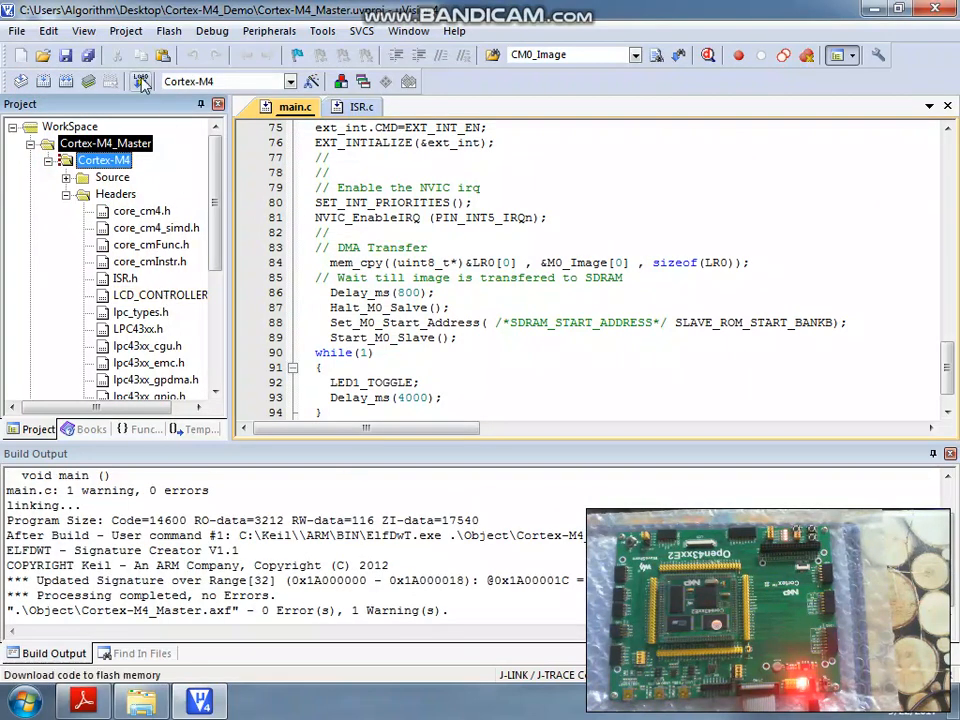
{"action": "left_click", "coordinate": [140, 81]}
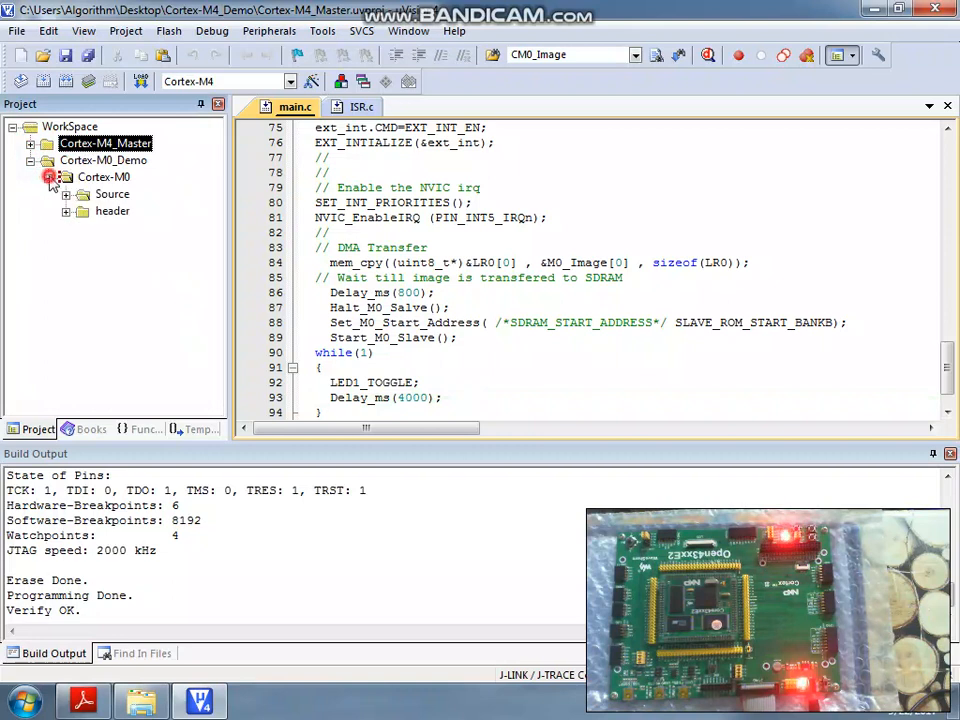
{"action": "left_click", "coordinate": [48, 176]}
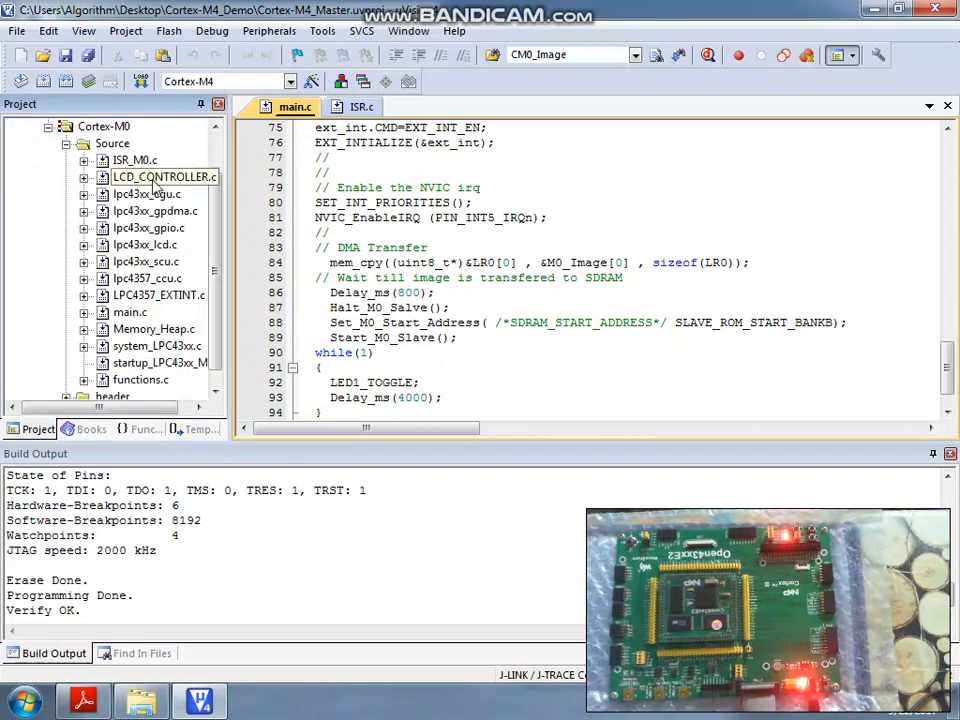